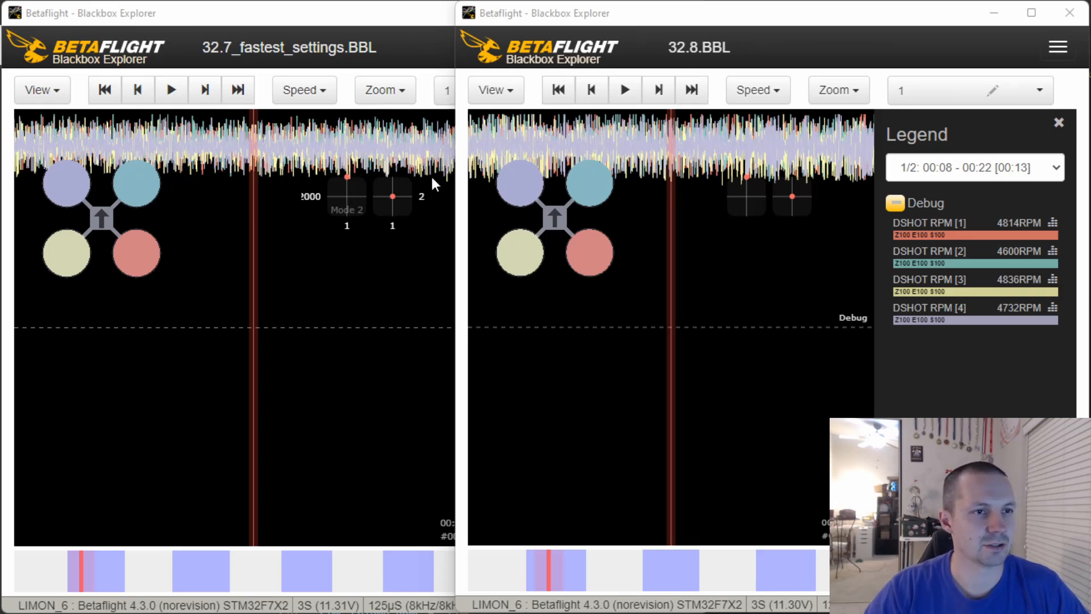
mouse_move(268, 160)
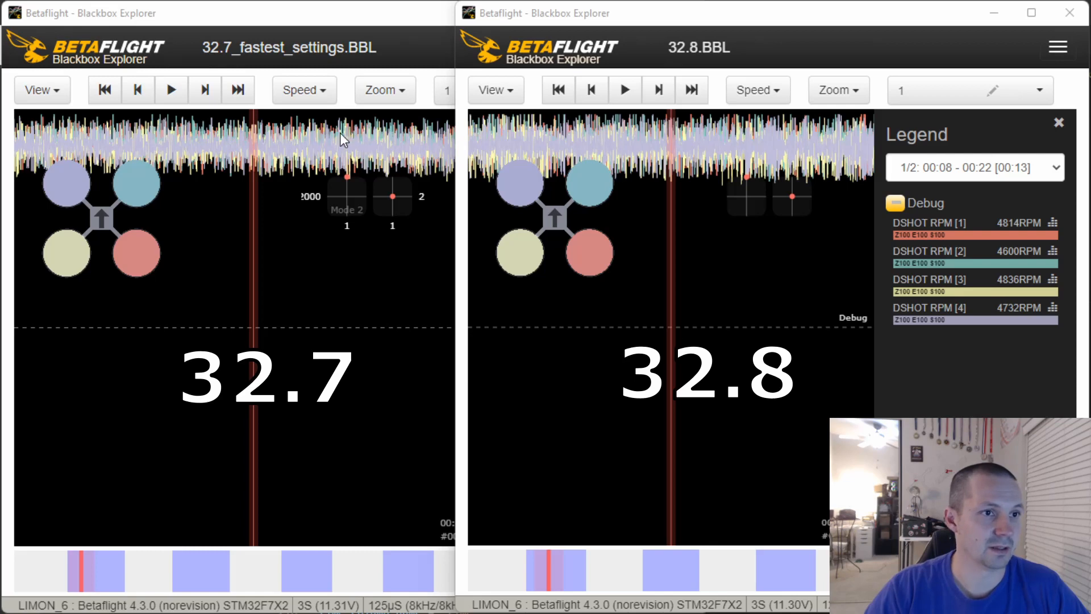
mouse_move(266, 157)
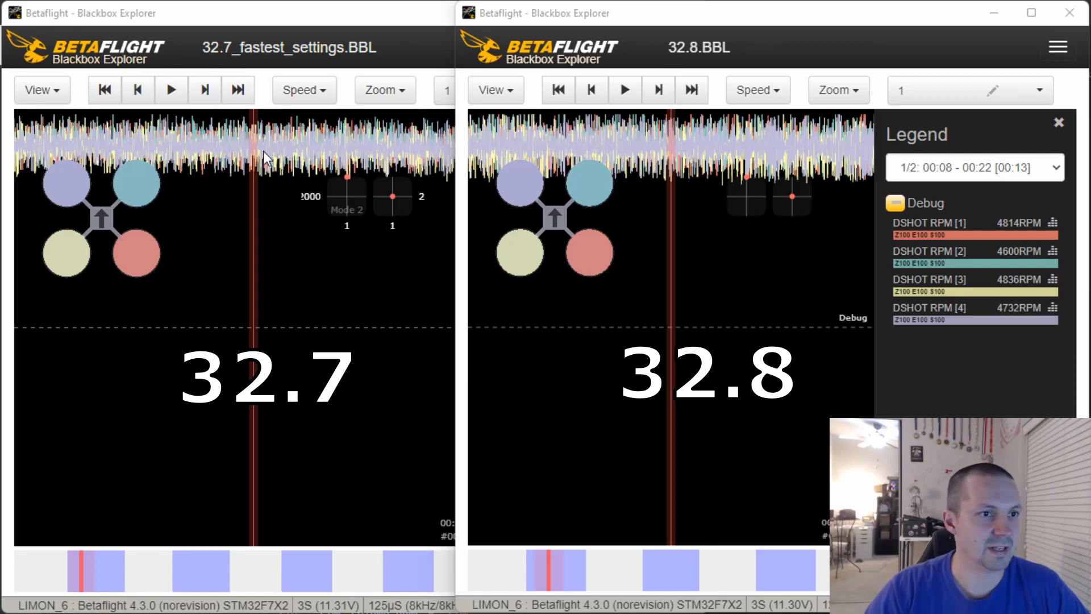
mouse_move(579, 152)
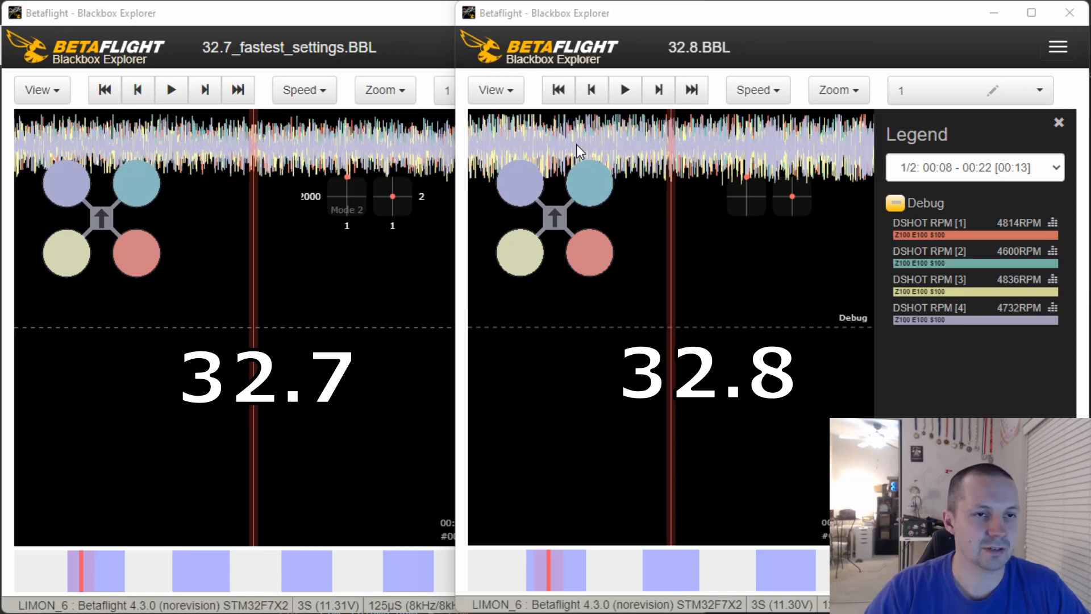
mouse_move(707, 154)
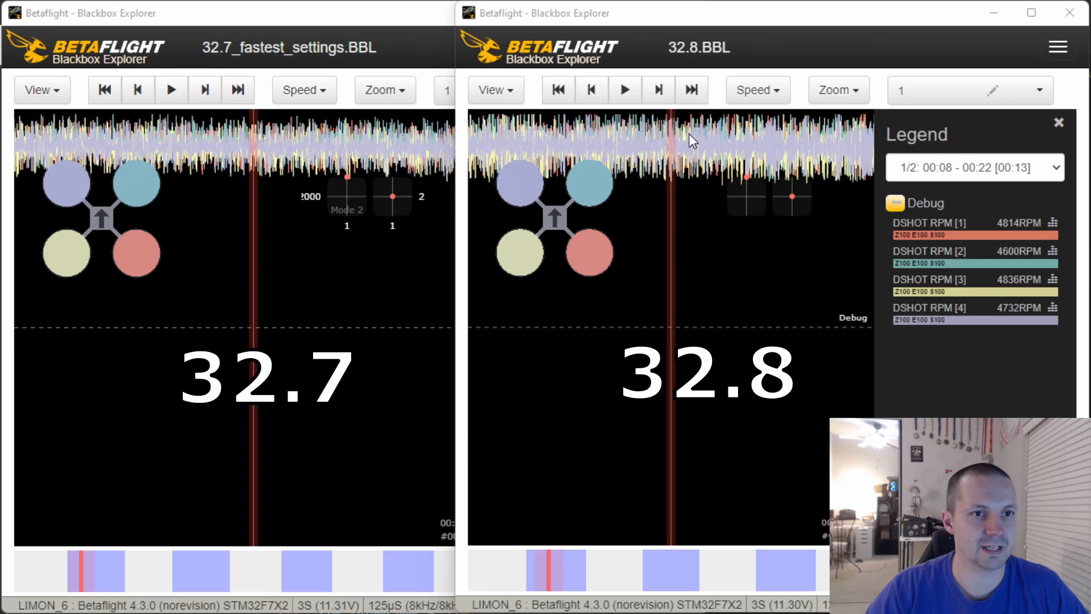
mouse_move(687, 161)
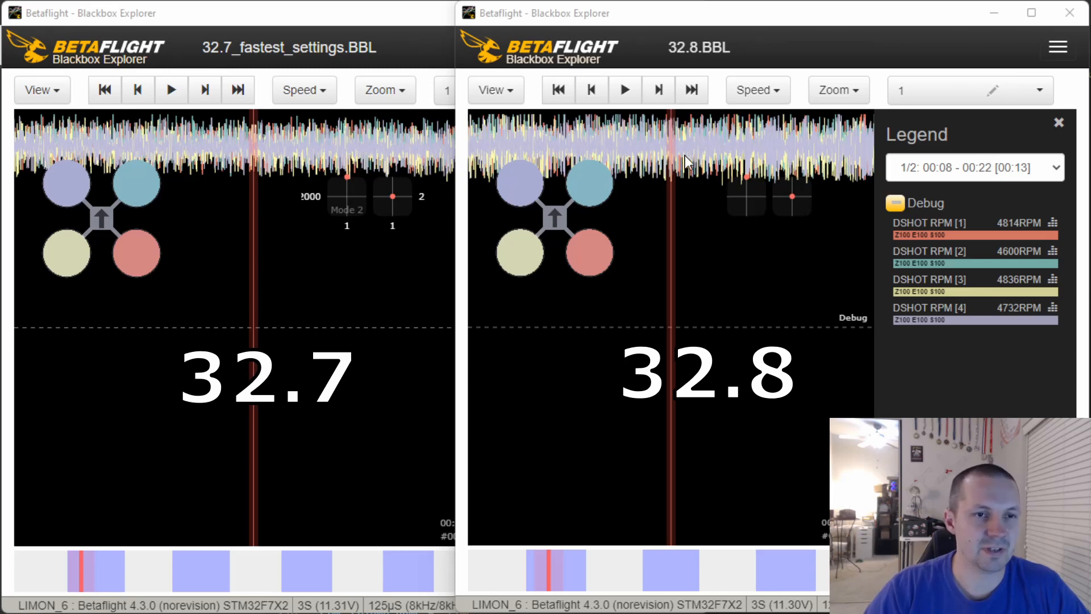
mouse_move(595, 369)
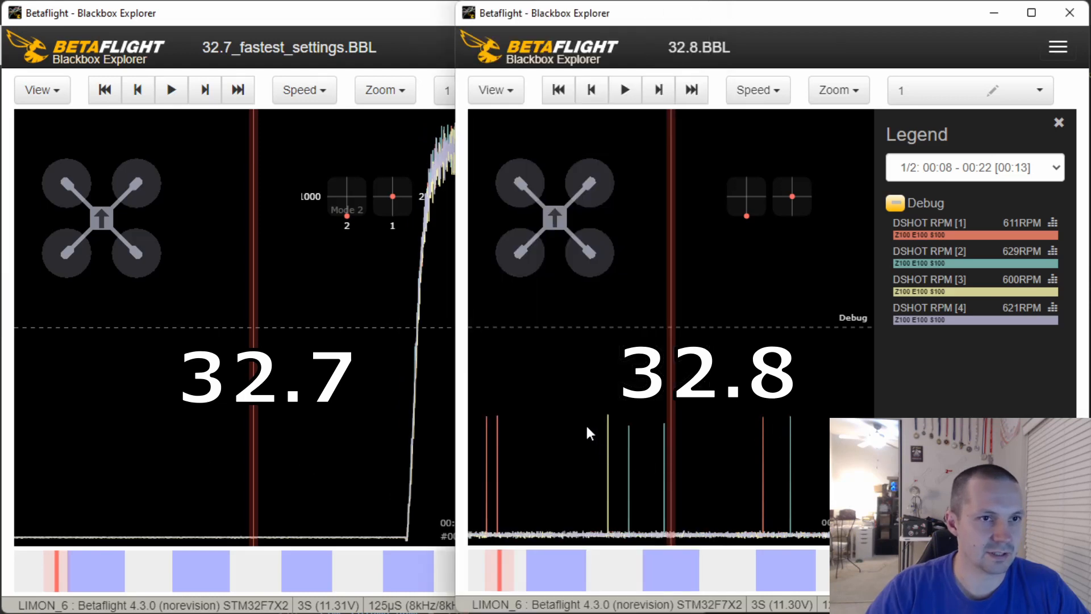
mouse_move(600, 435)
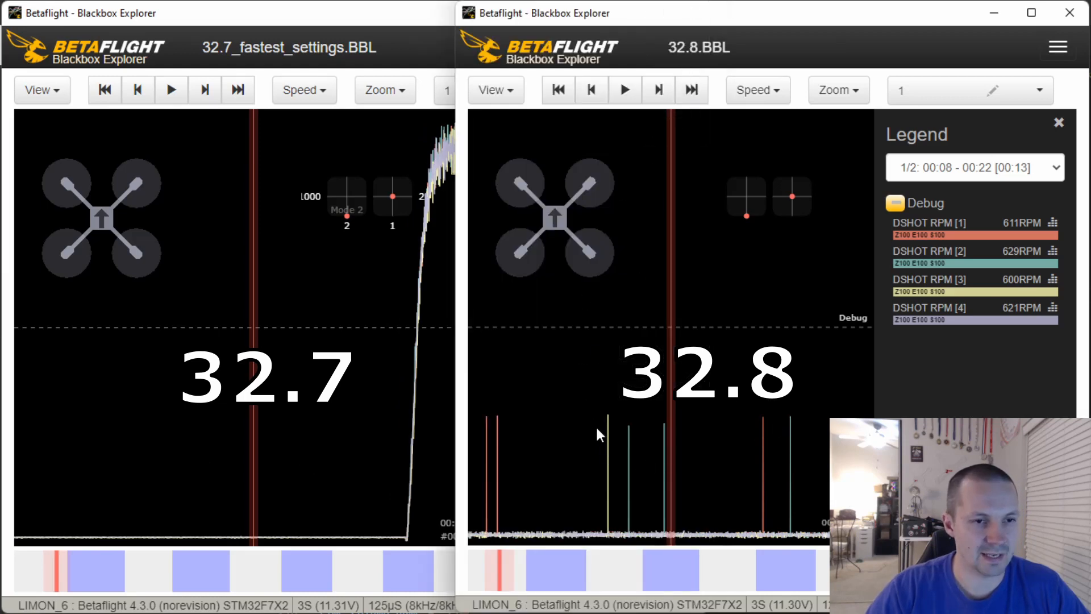
mouse_move(711, 441)
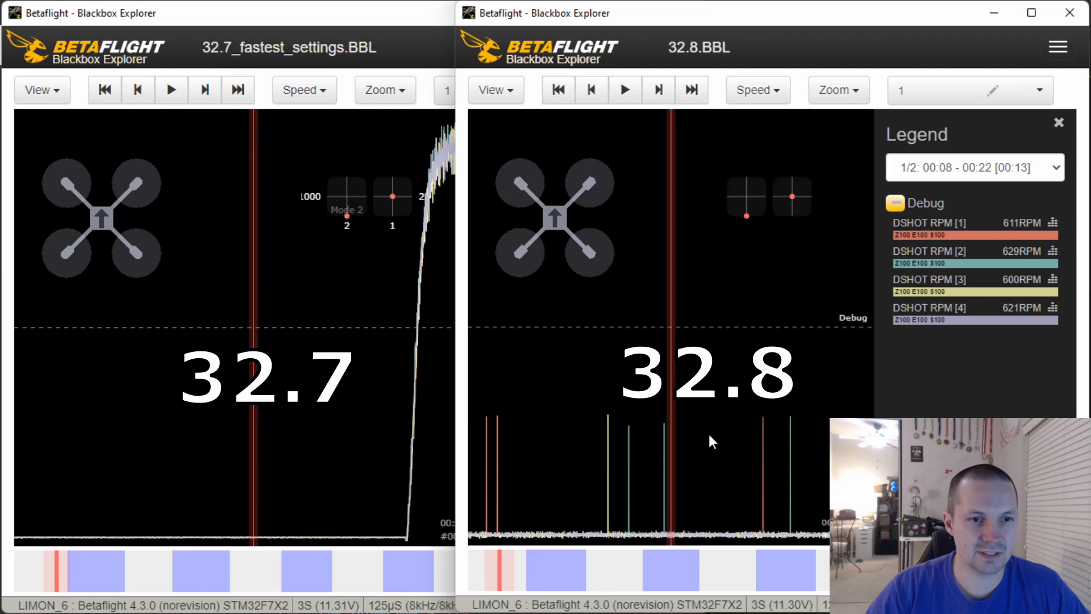
mouse_move(789, 495)
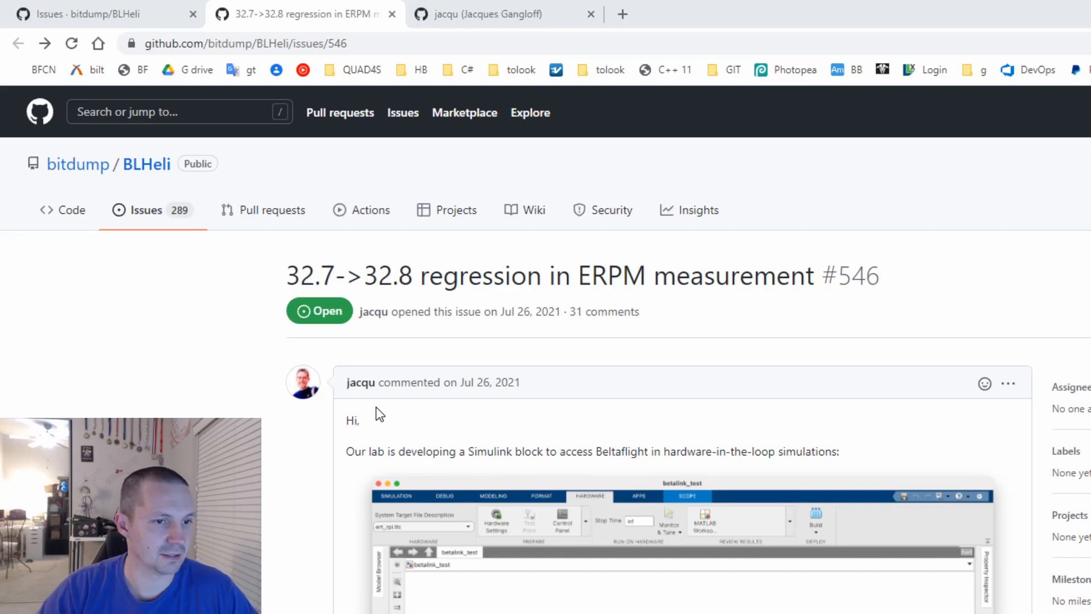
Step: Scroll through issue #546's scope plots and comments on the 32.7 to 32.8 ERPM regression
scroll("down", 3)
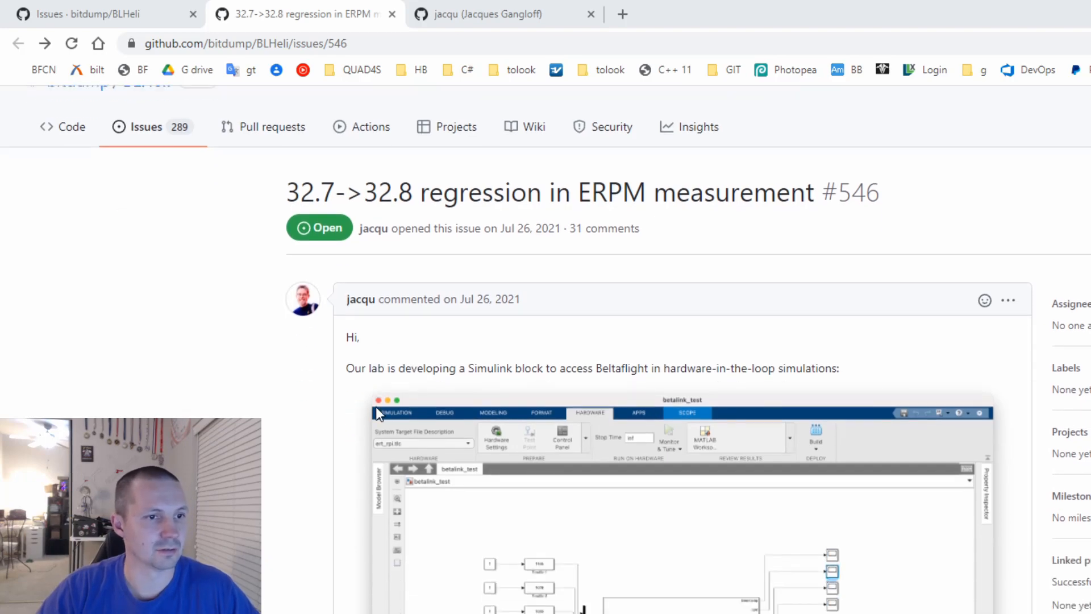
scroll("down", 3)
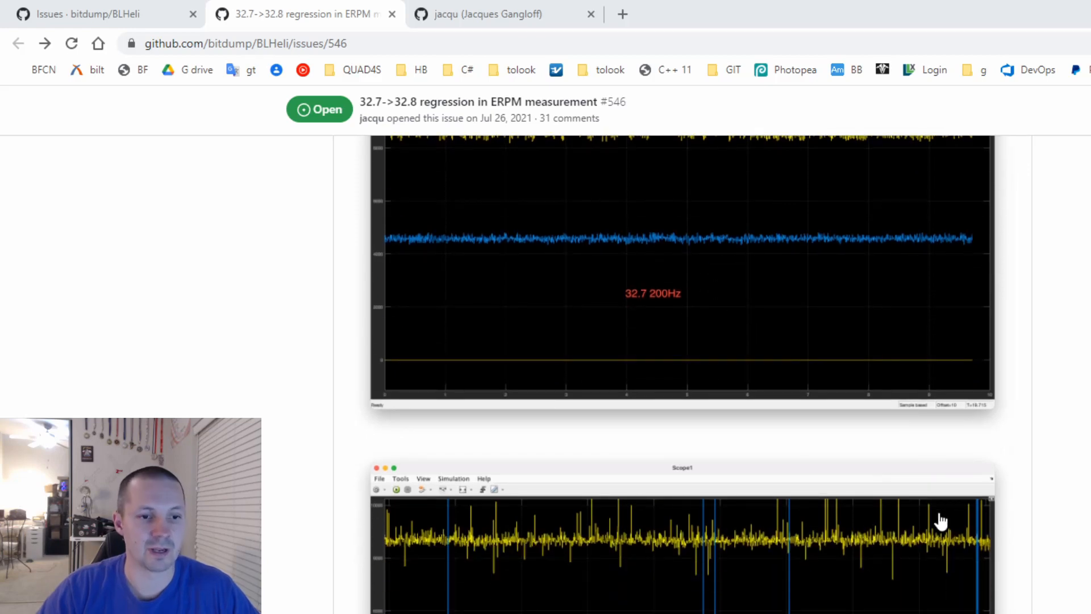
scroll("down", 3)
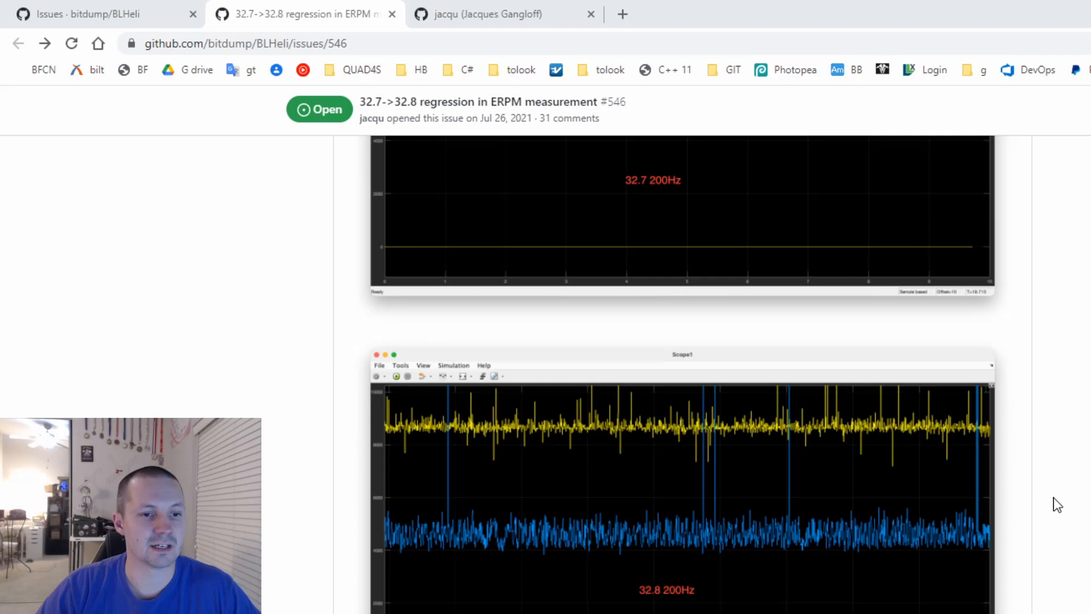
scroll("down", 3)
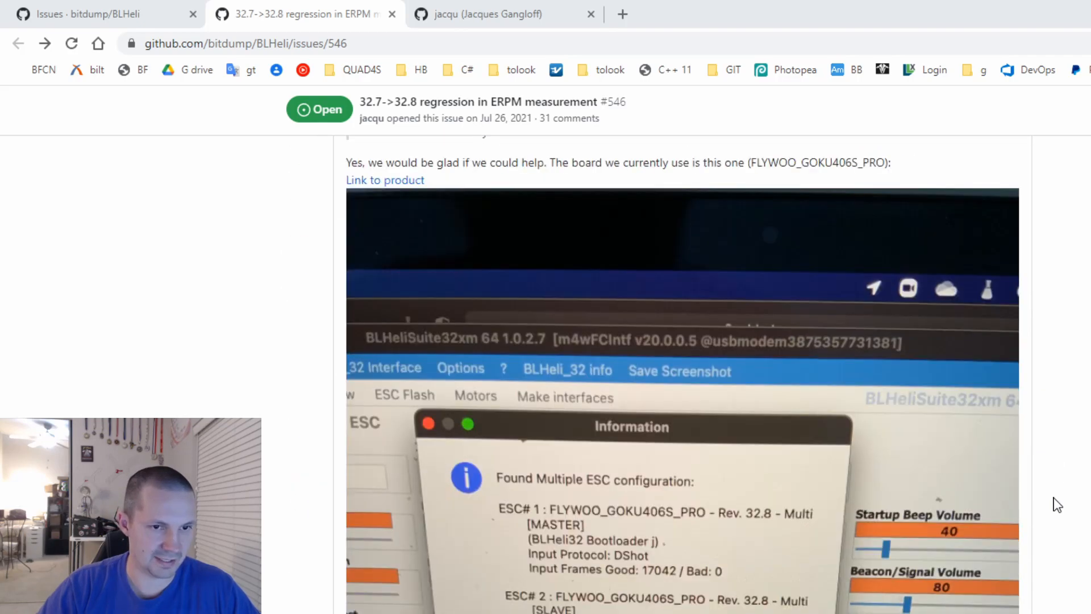
scroll("down", 3)
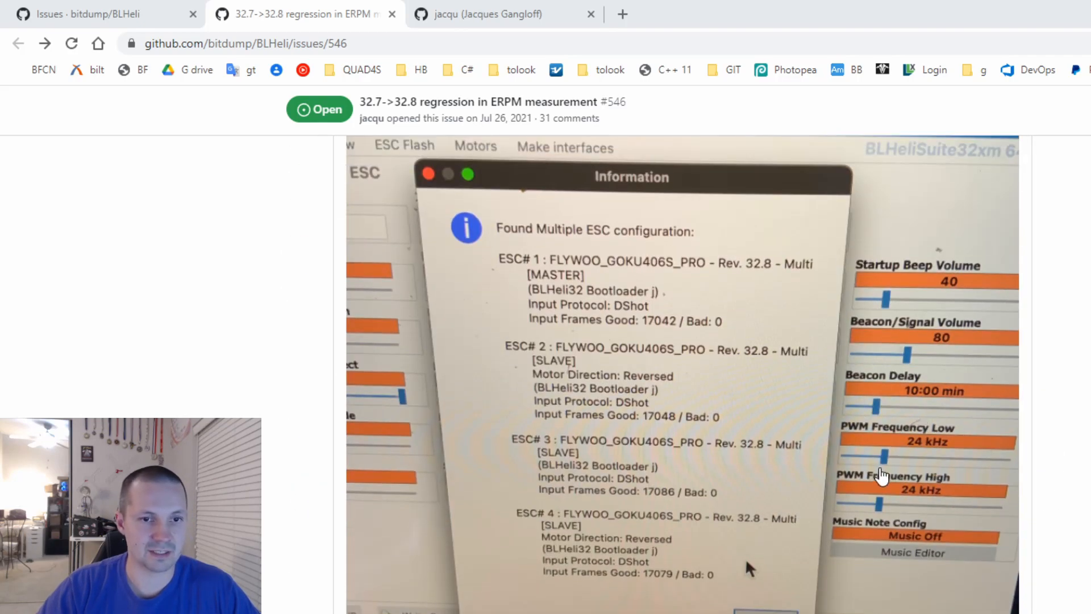
mouse_move(887, 459)
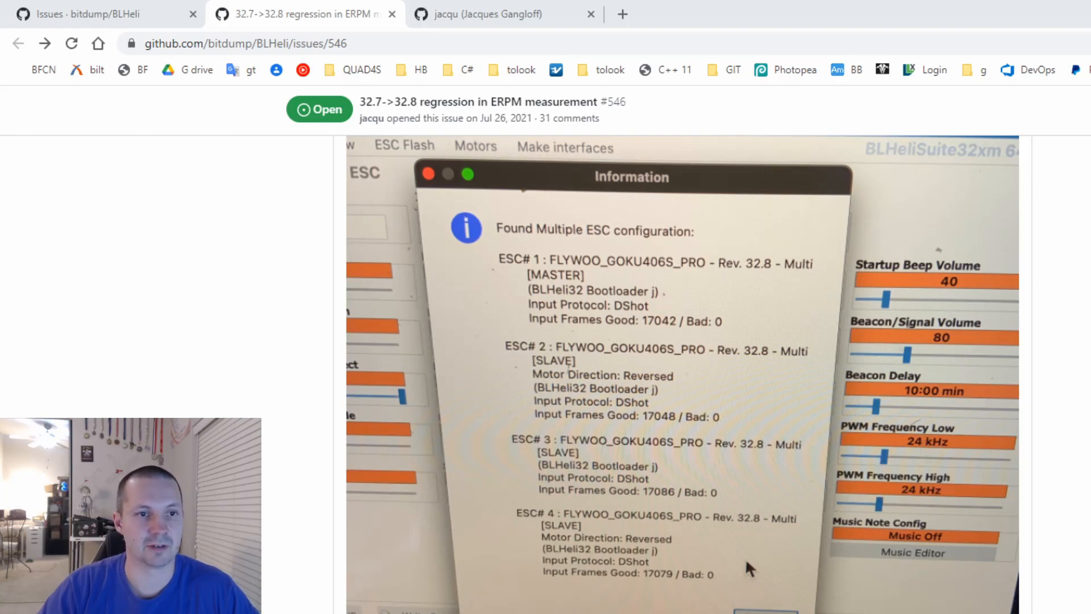
scroll("down", 3)
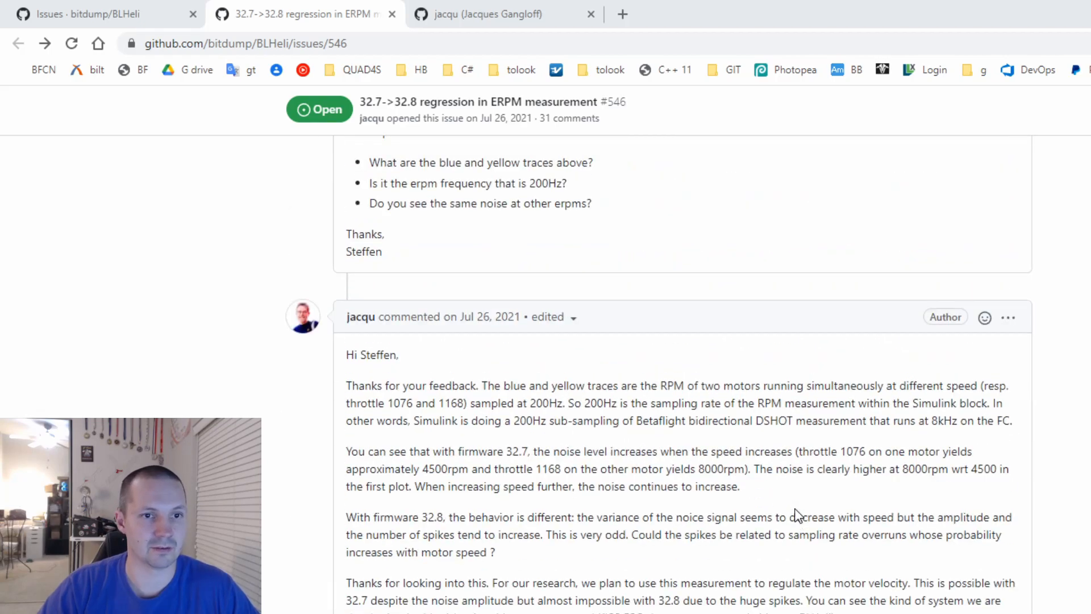
scroll("up", 3)
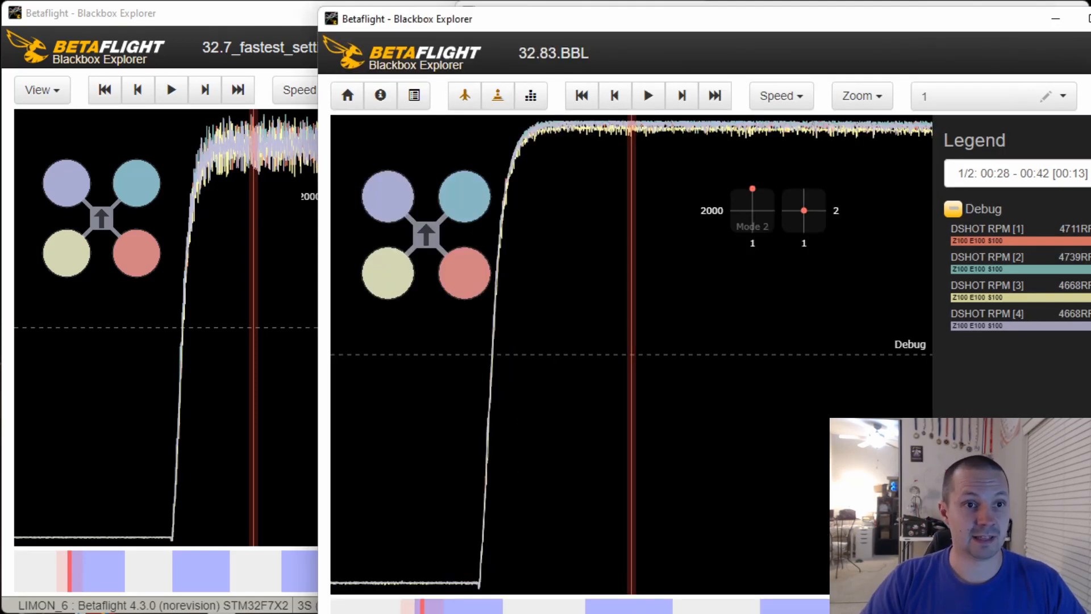
mouse_move(643, 131)
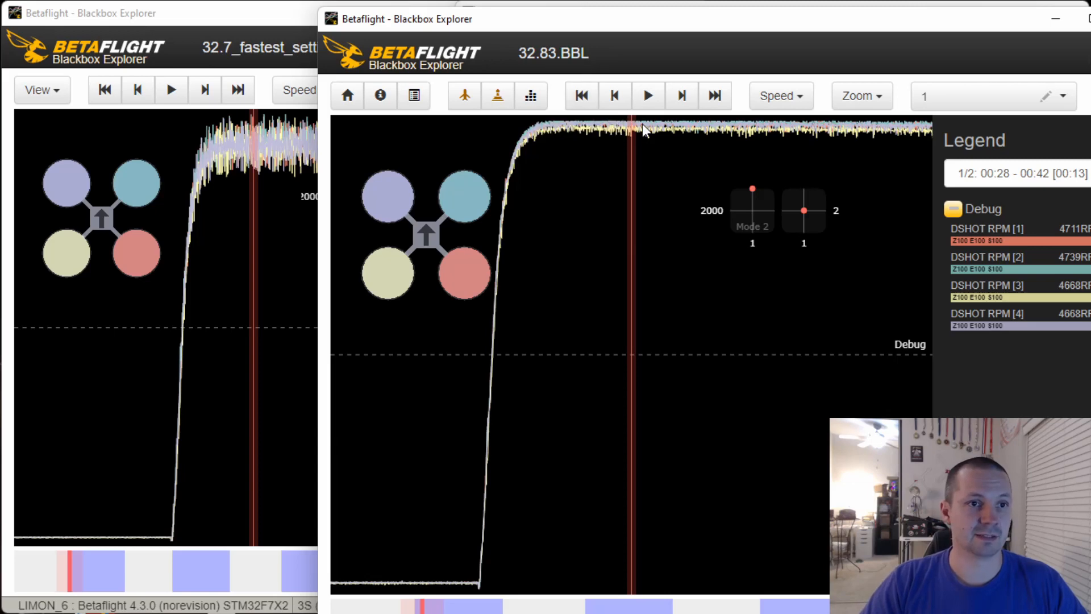
mouse_move(659, 137)
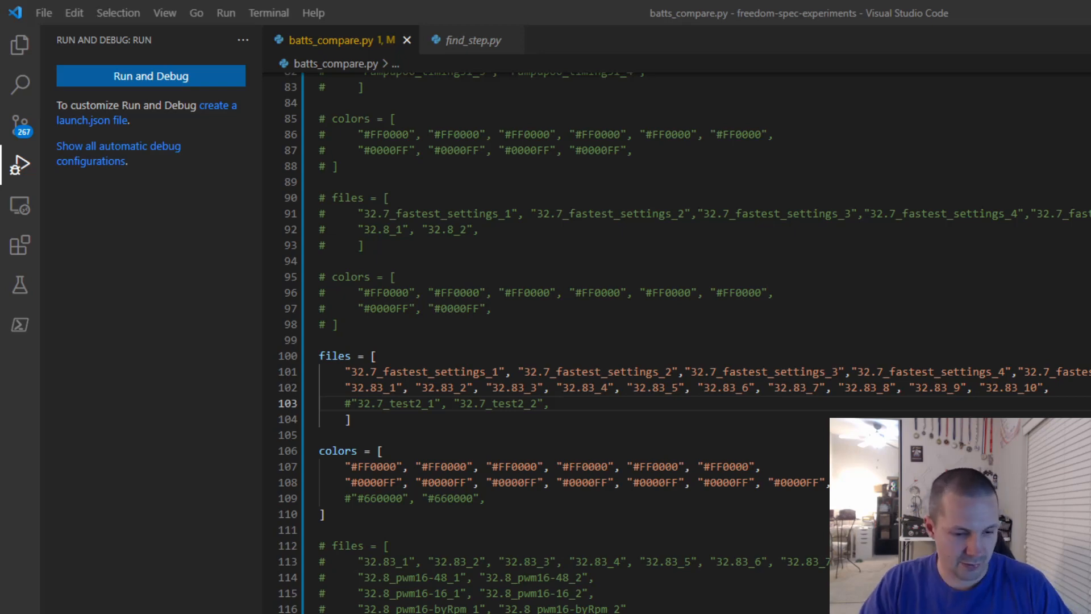
Step: Run batts_compare.py and maximize the figure comparing red 32.7 and blue 32.83 RPM runs
left_click(150, 75)
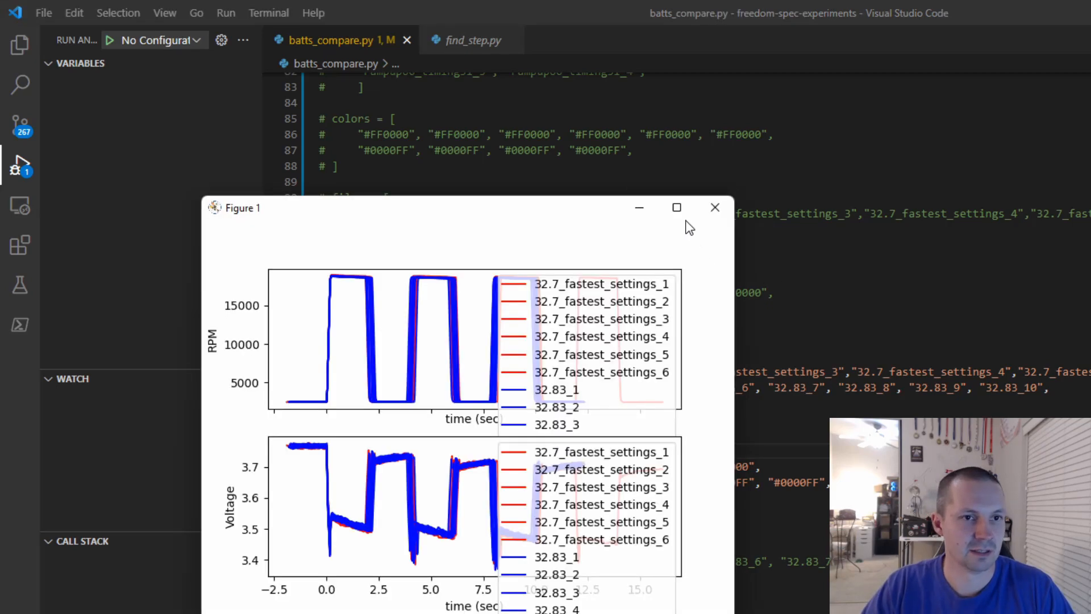
left_click(676, 207)
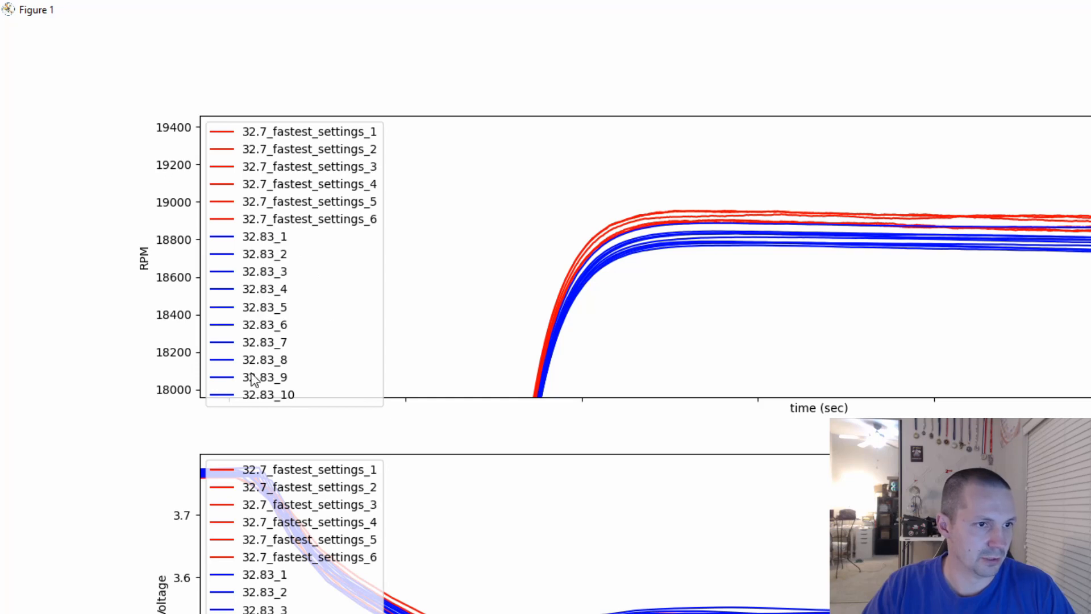
mouse_move(502, 198)
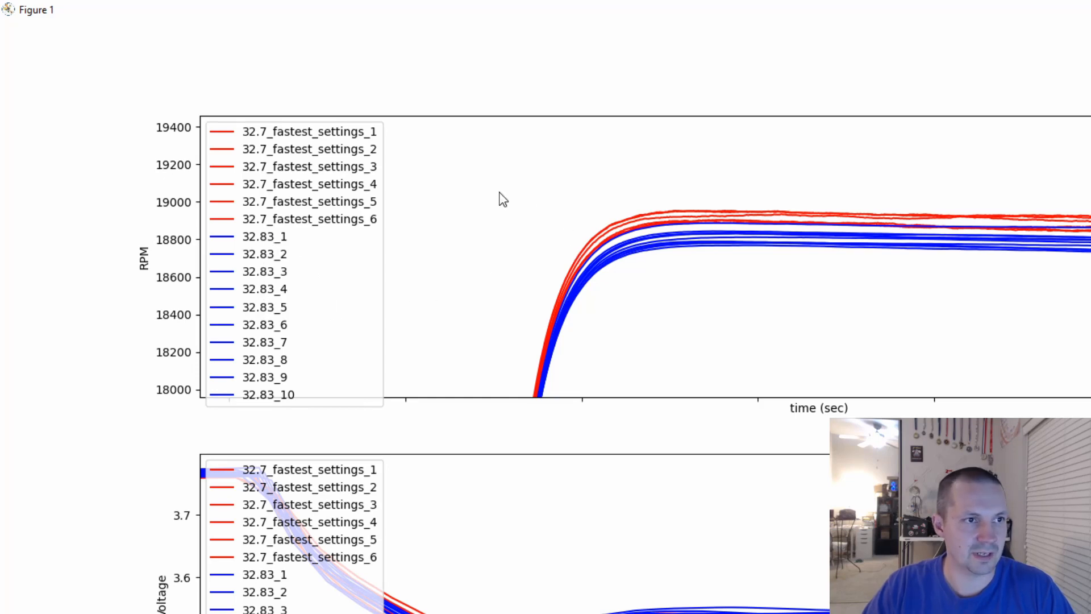
mouse_move(608, 207)
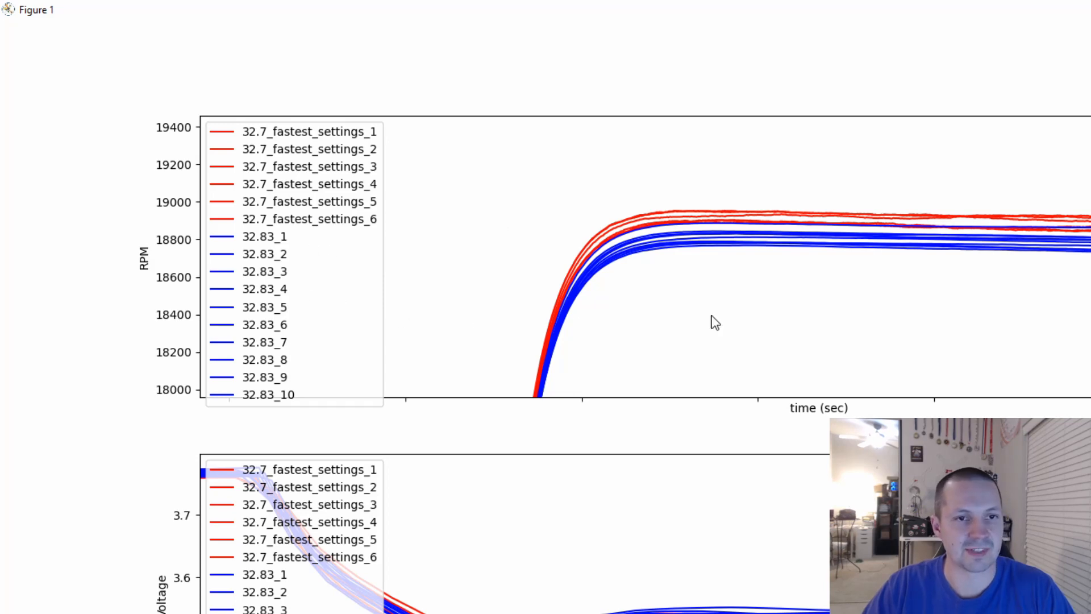
mouse_move(881, 232)
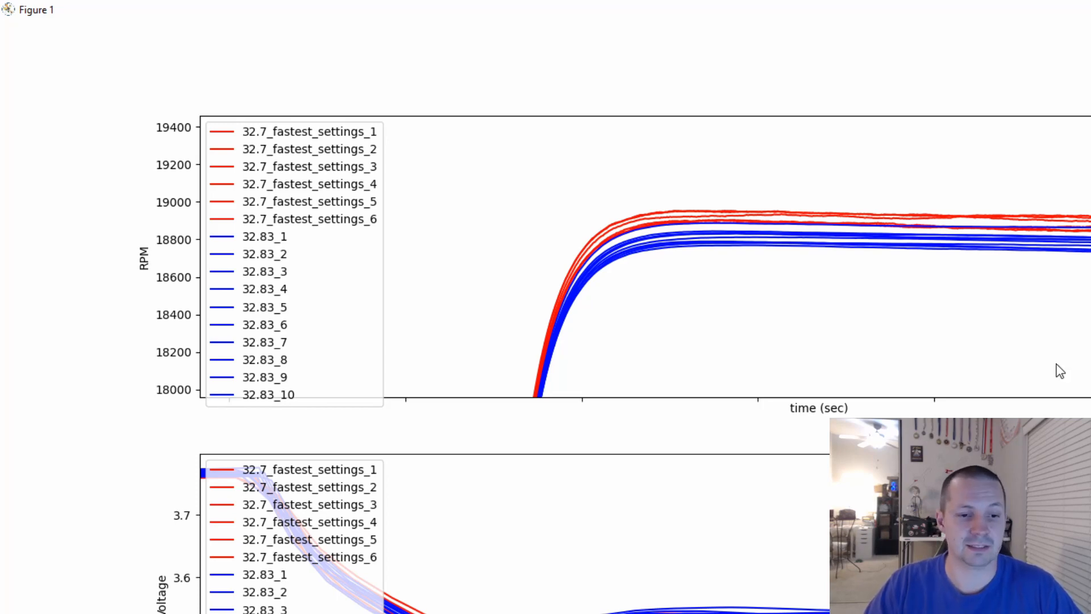
mouse_move(847, 410)
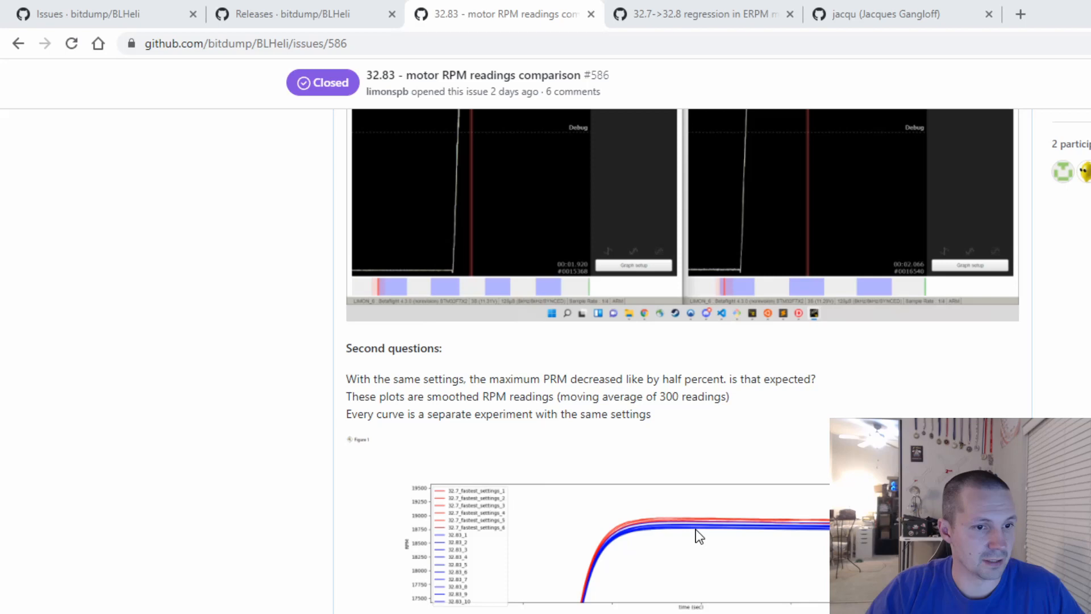
Step: Scroll issue #586 down to the collaborator's comment with the Rpm_Period averaging code
scroll("down", 3)
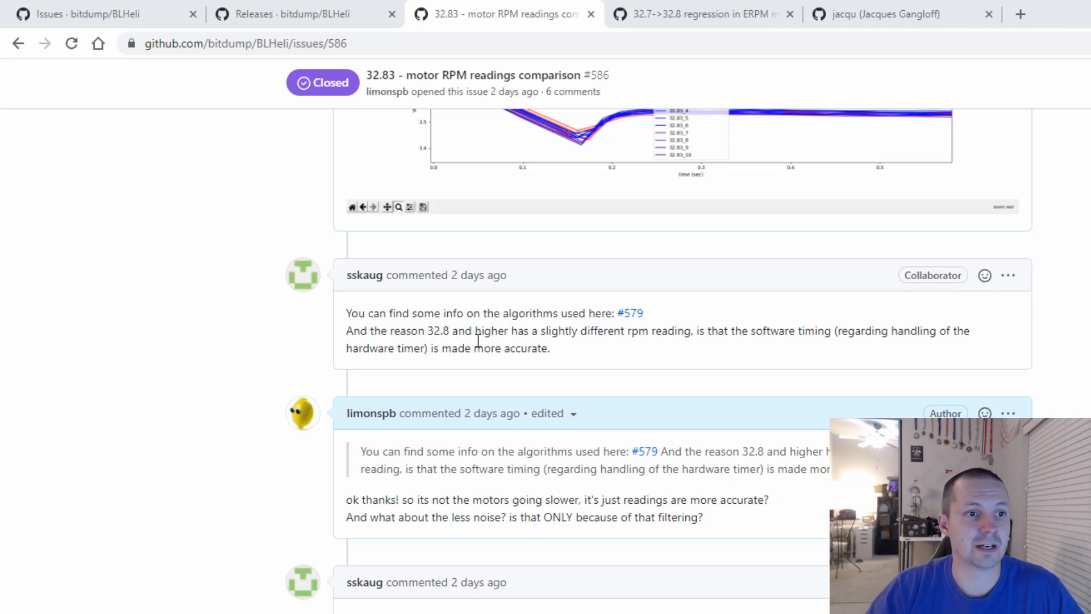
scroll("down", 3)
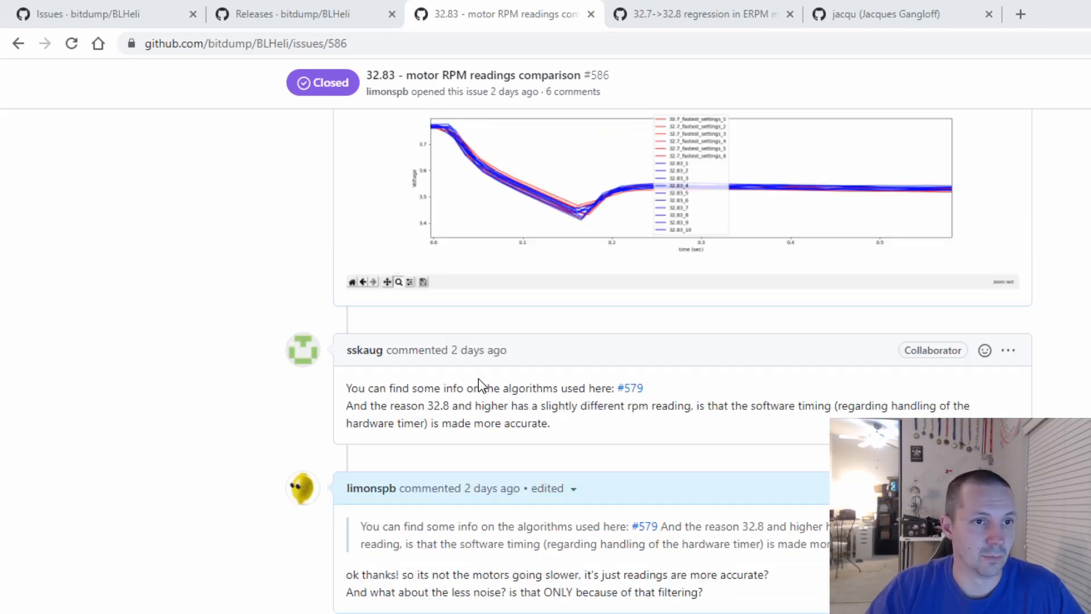
scroll("down", 3)
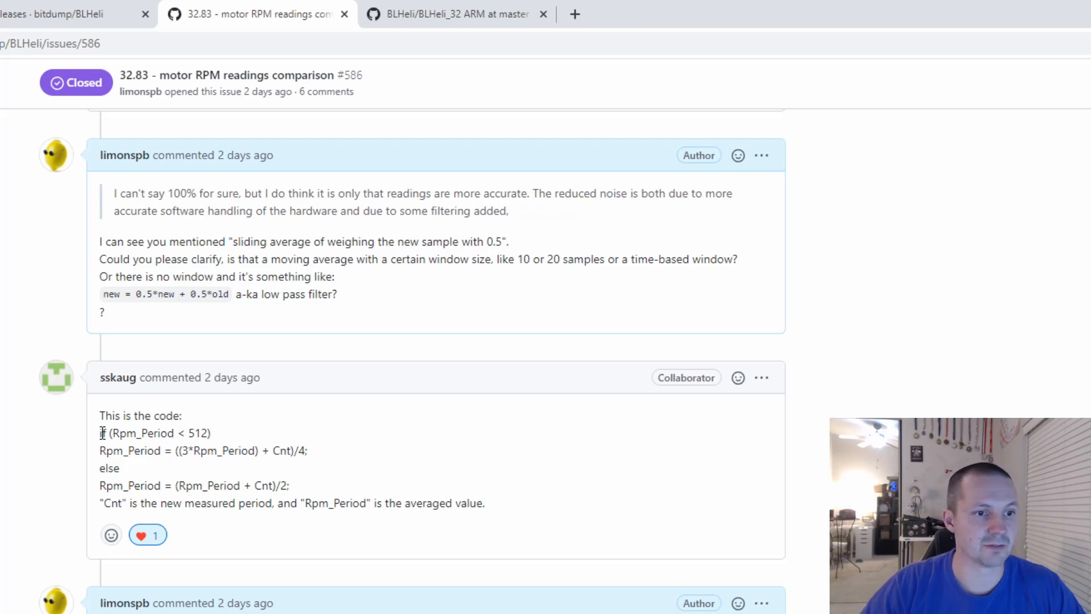
mouse_move(109, 415)
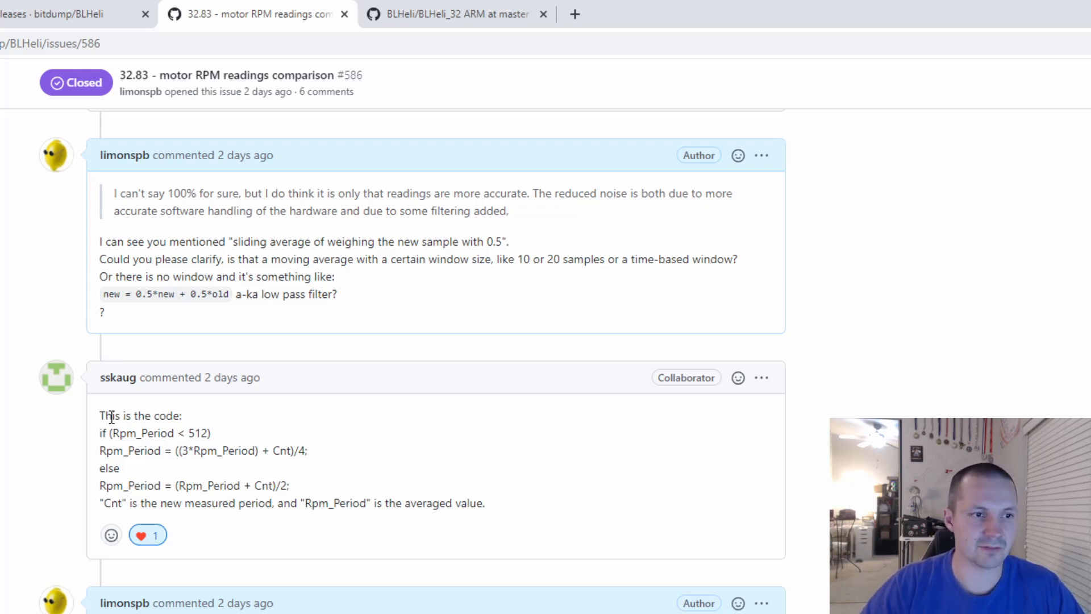
mouse_move(468, 162)
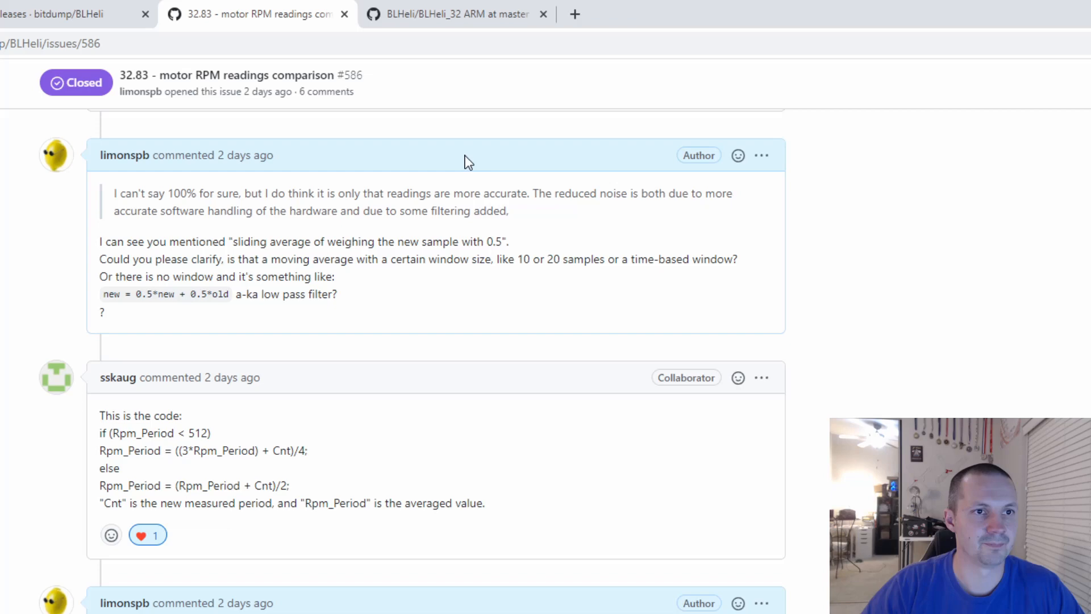
Step: Switch to the BLHeli_32 ARM readme and scroll to the Test code section
left_click(455, 14)
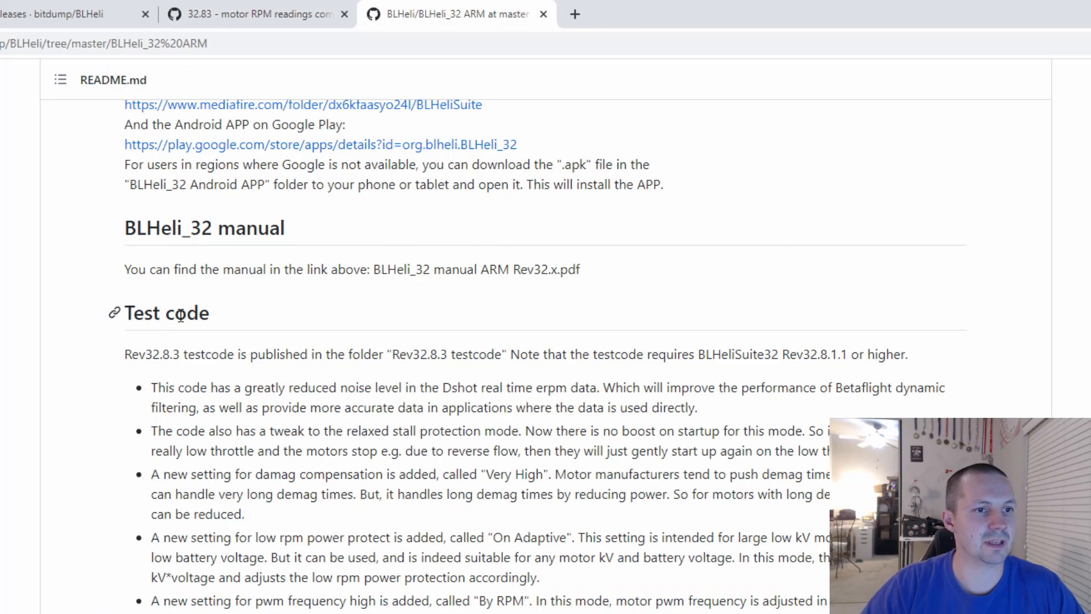
scroll("up", 3)
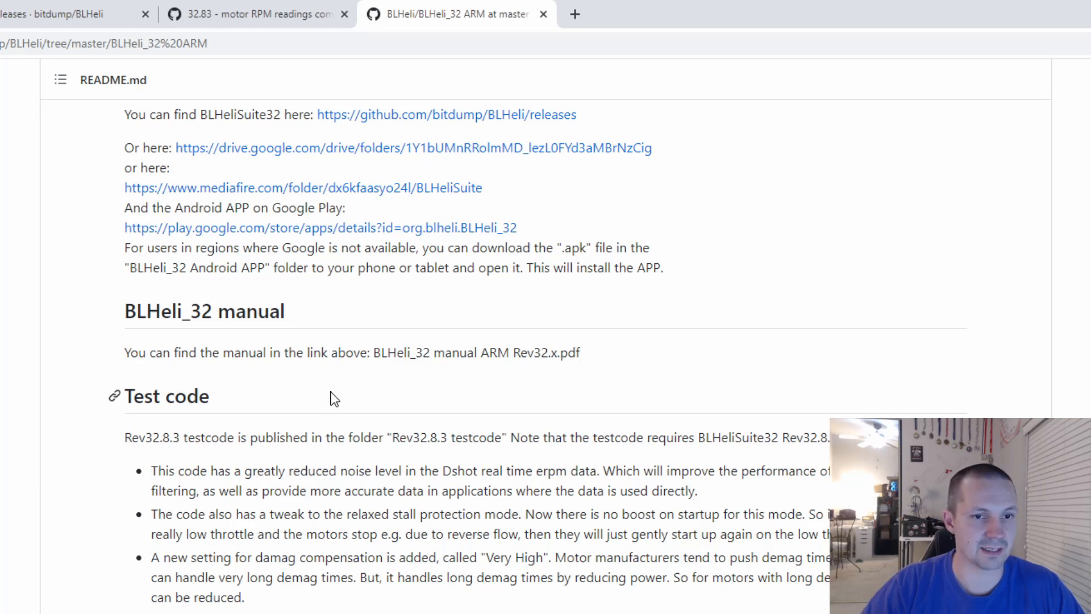
scroll("down", 3)
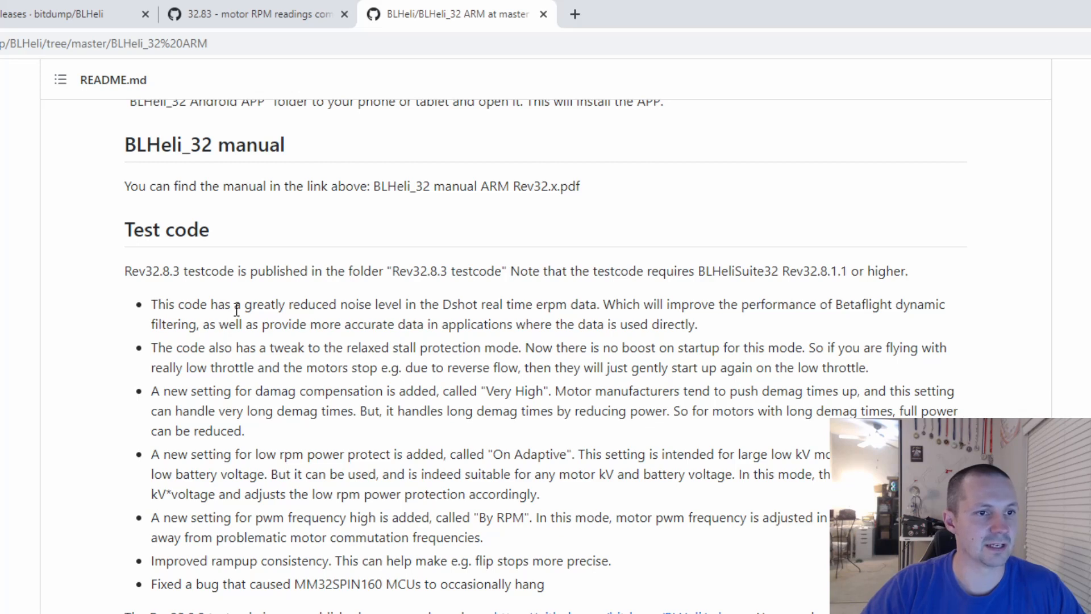
mouse_move(345, 299)
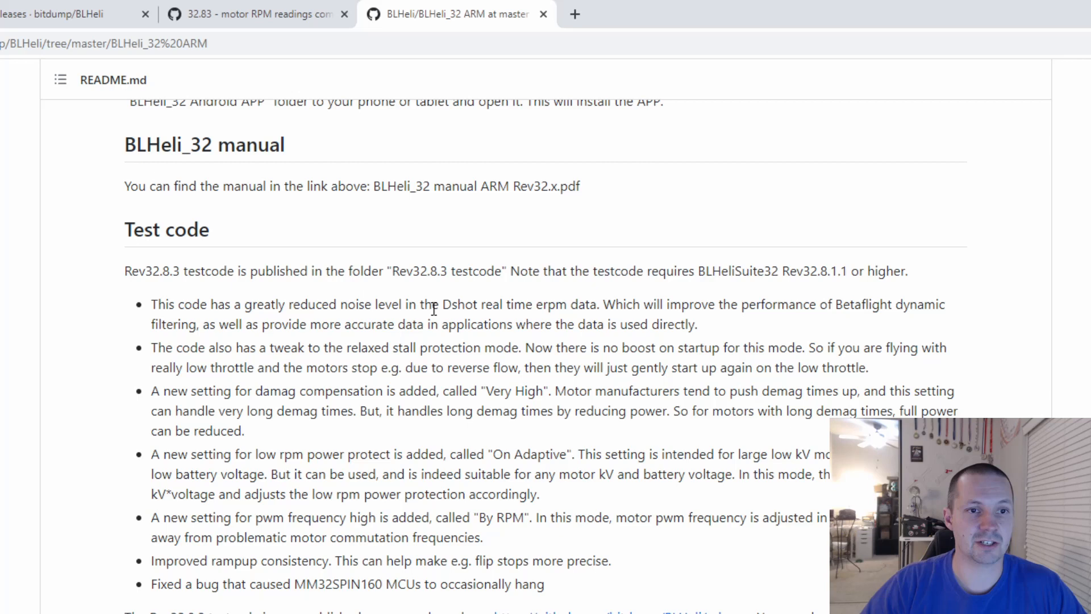
mouse_move(566, 308)
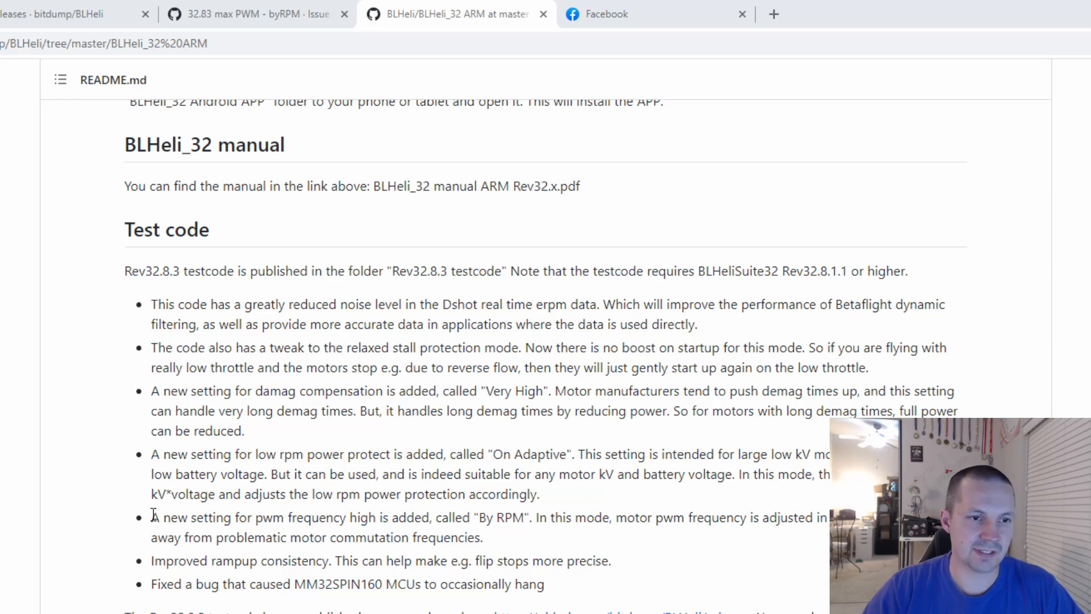
mouse_move(362, 518)
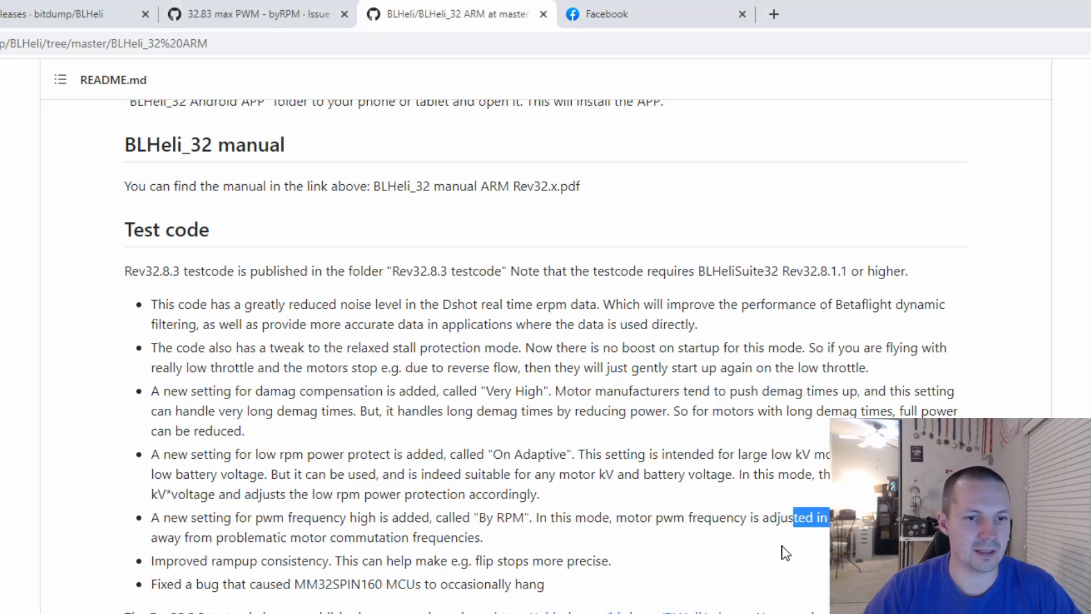
mouse_move(418, 554)
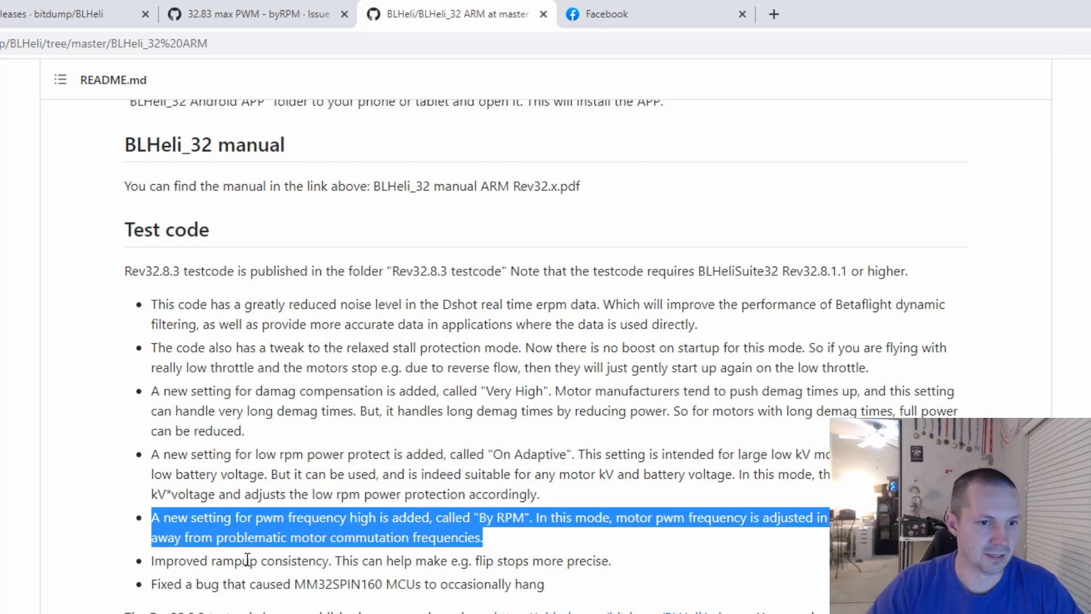
Step: Select the By RPM bullet text in the Rev32.8.3 test code notes
left_click(524, 545)
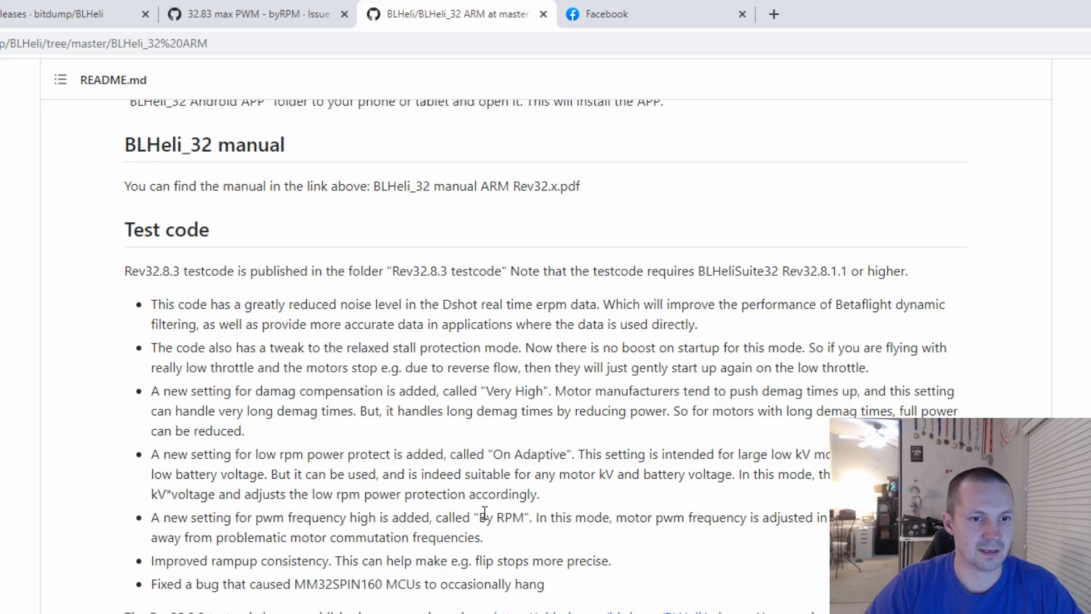
double_click(504, 517)
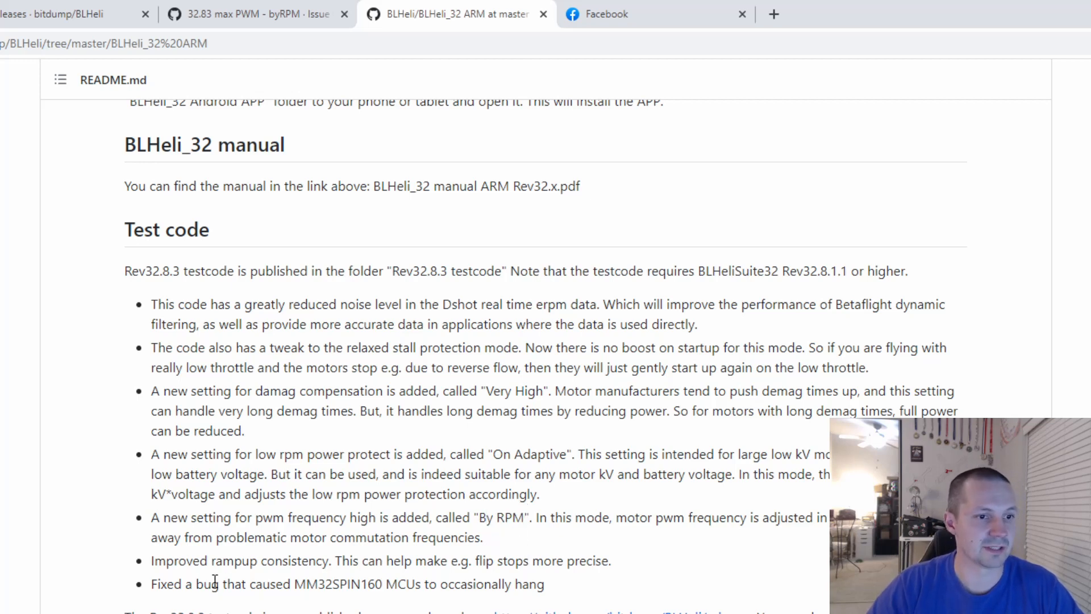
left_click_drag(152, 561, 295, 561)
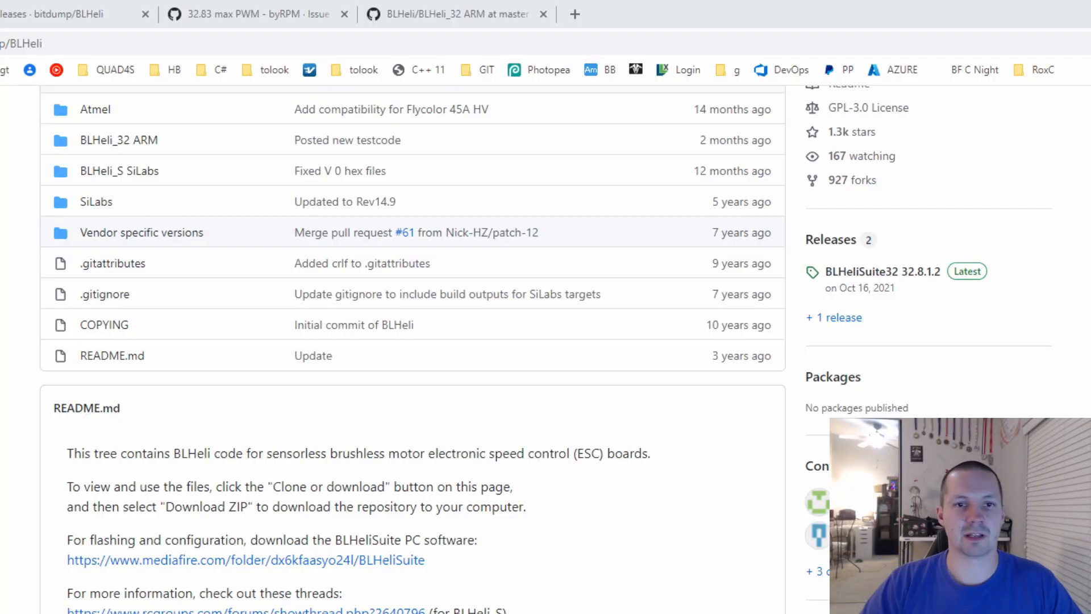
mouse_move(869, 281)
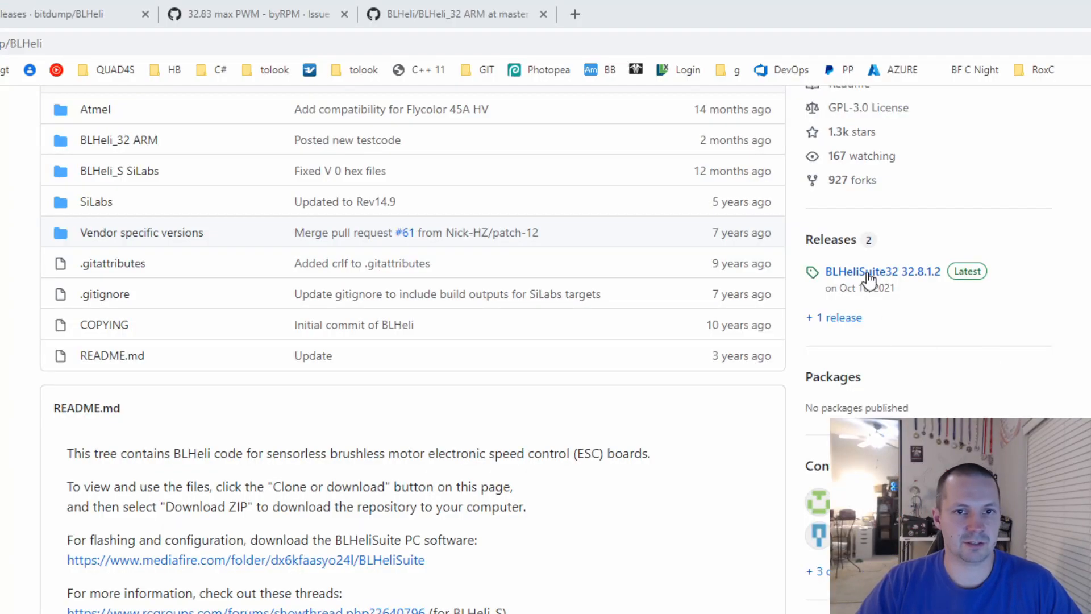
mouse_move(921, 275)
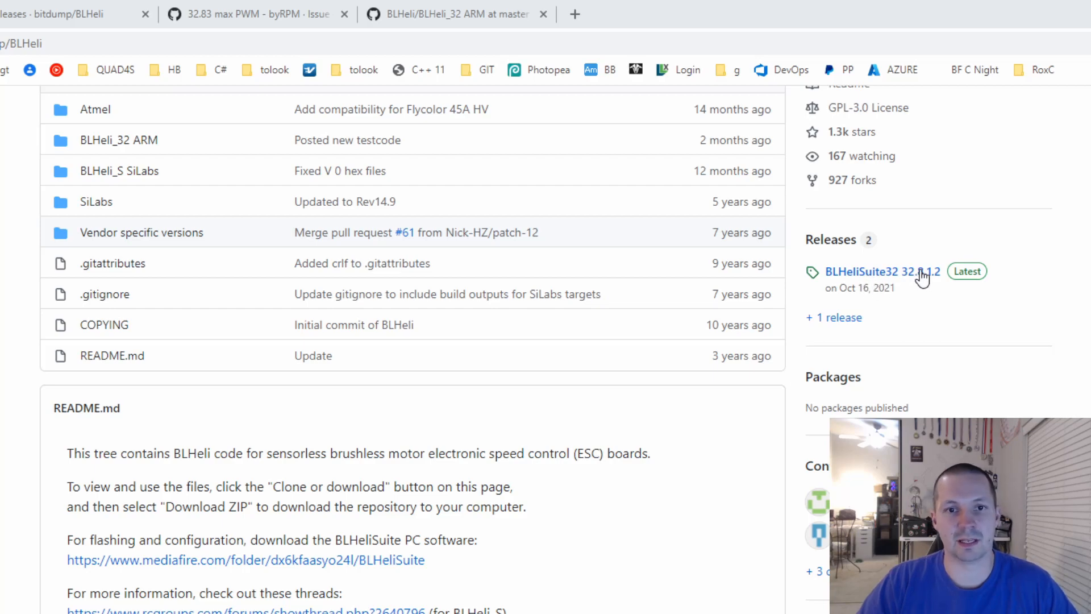
Step: Open the BLHeliSuite32 32.8.1.2 release and scroll down to its Assets
left_click(883, 272)
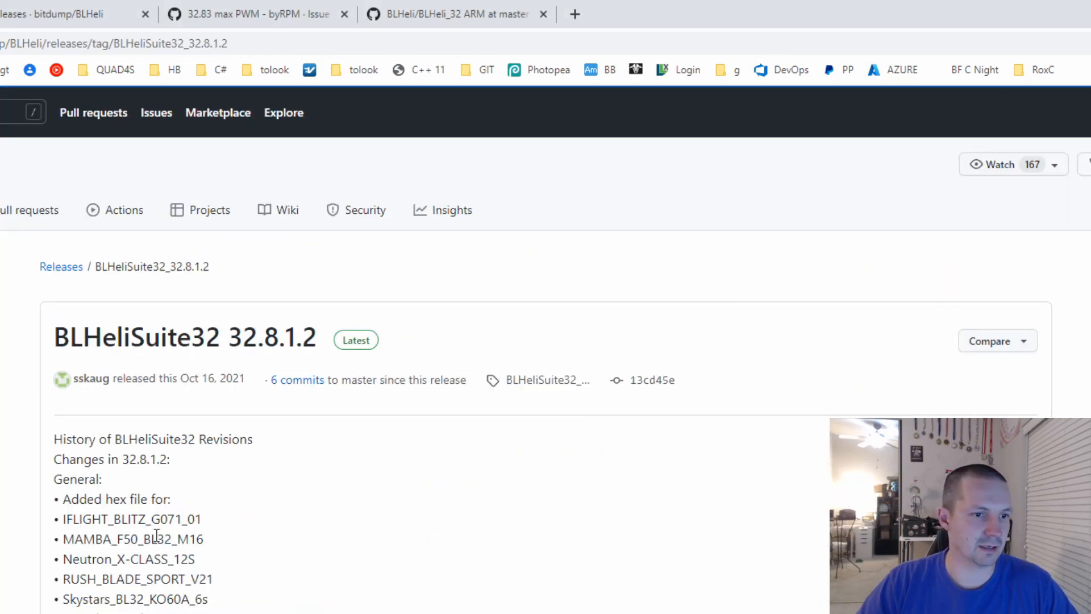
scroll("down", 3)
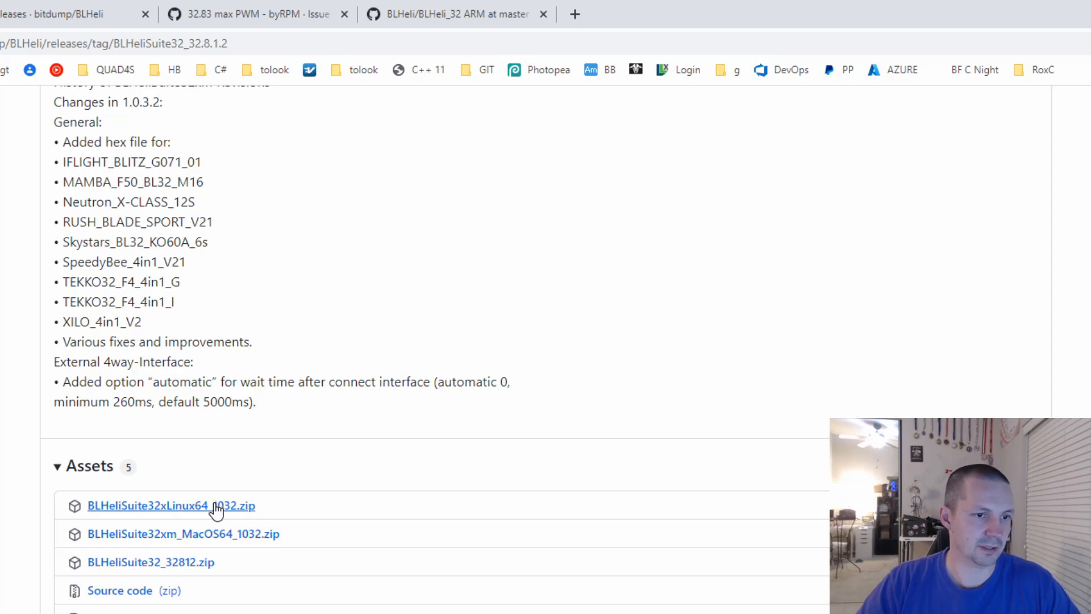
mouse_move(181, 569)
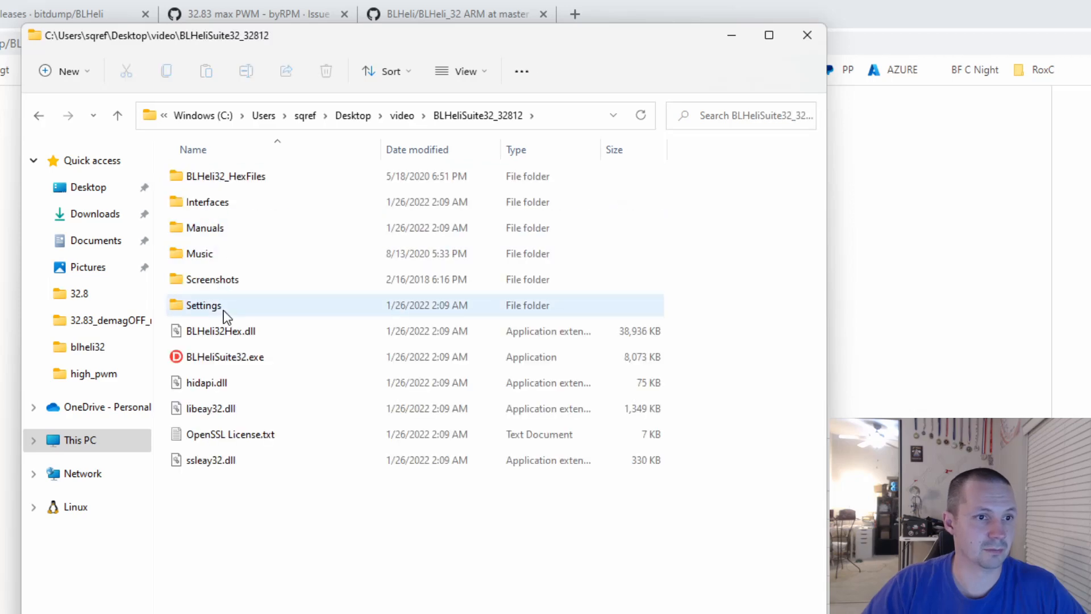
mouse_move(225, 356)
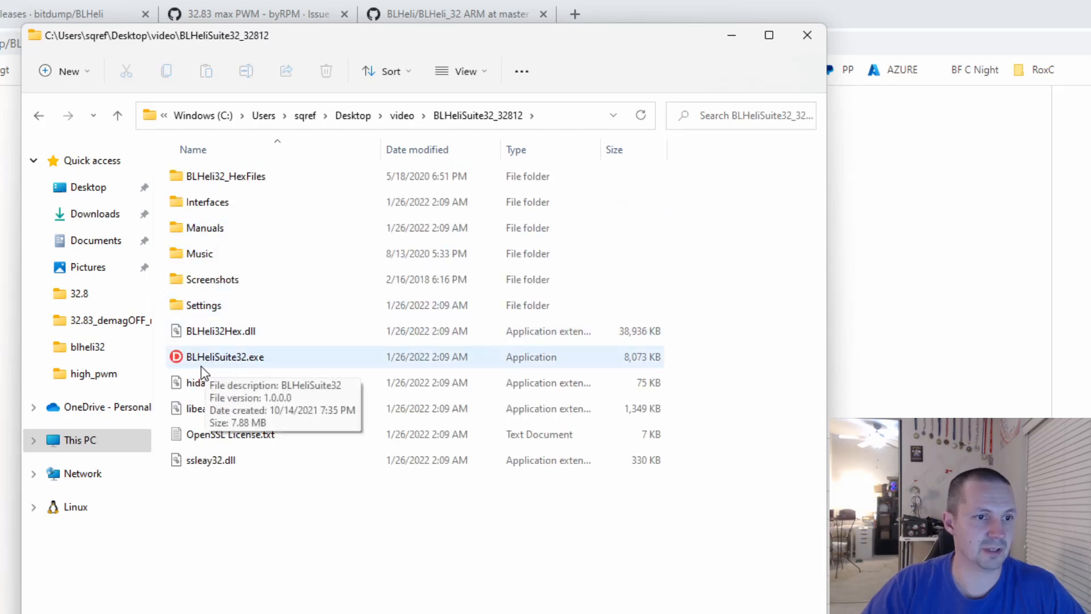
Step: Launch BLHeliSuite32.exe from the BLHeliSuite32_32812 folder
double_click(225, 357)
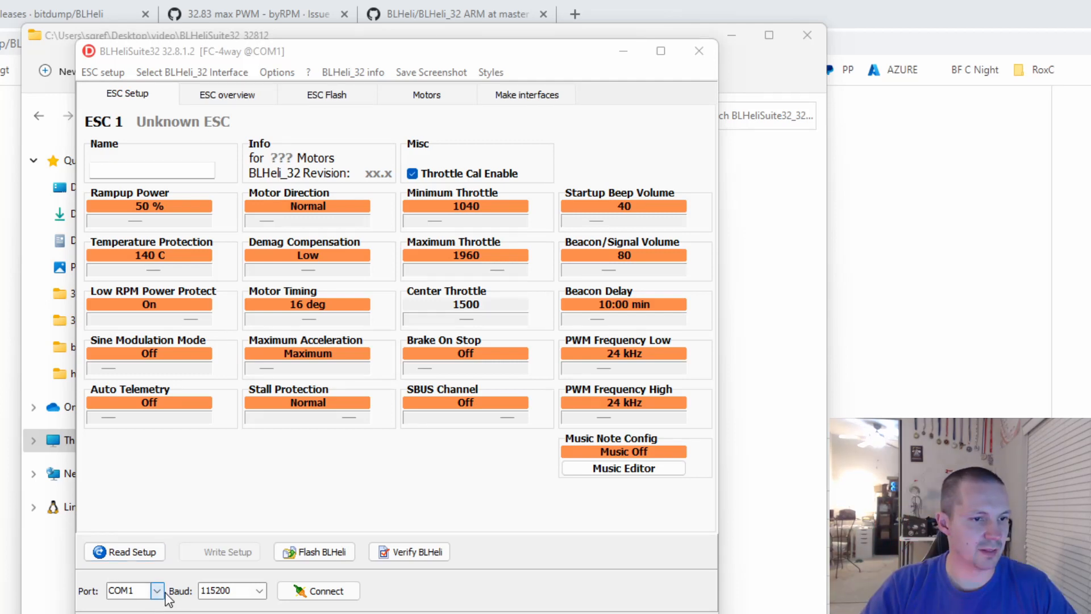
Step: Connect on COM6 and read the four AK32PIN 4IN1 6S 35A ESCs on Rev 32.7
left_click(155, 590)
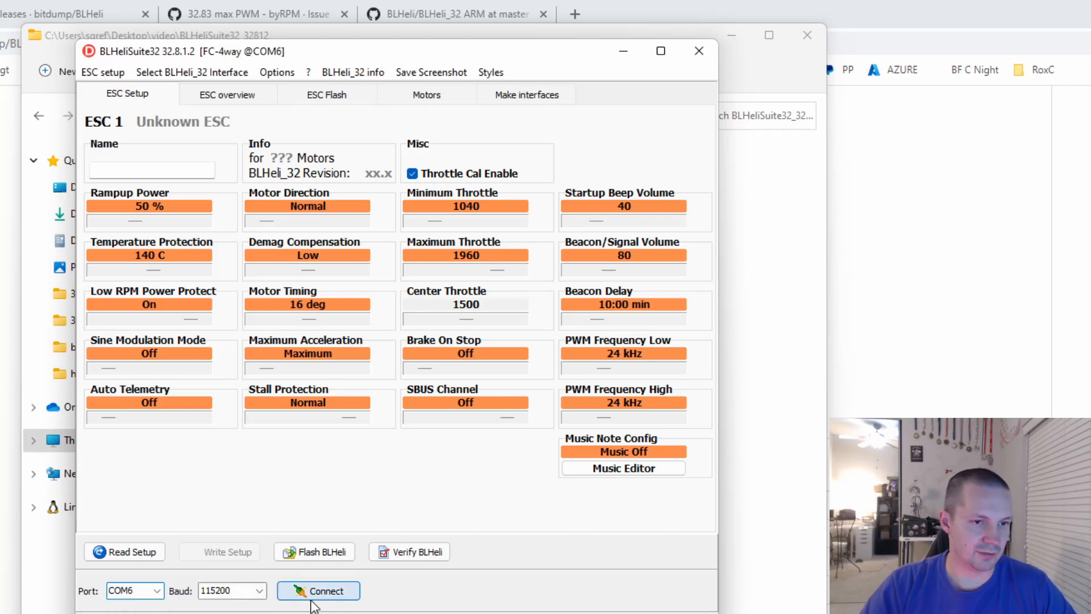
left_click(318, 590)
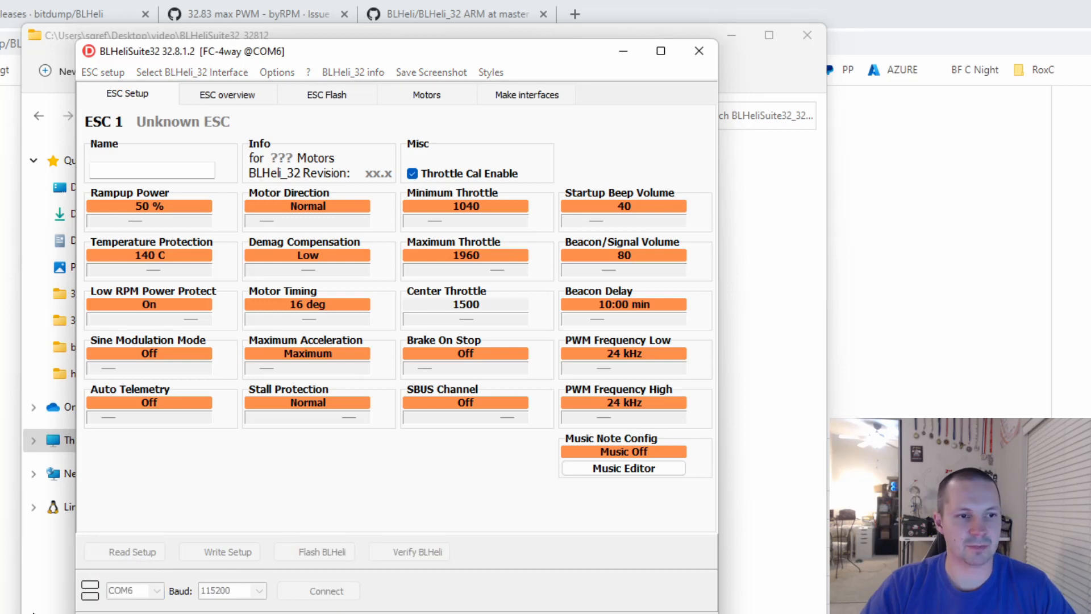
left_click(325, 590)
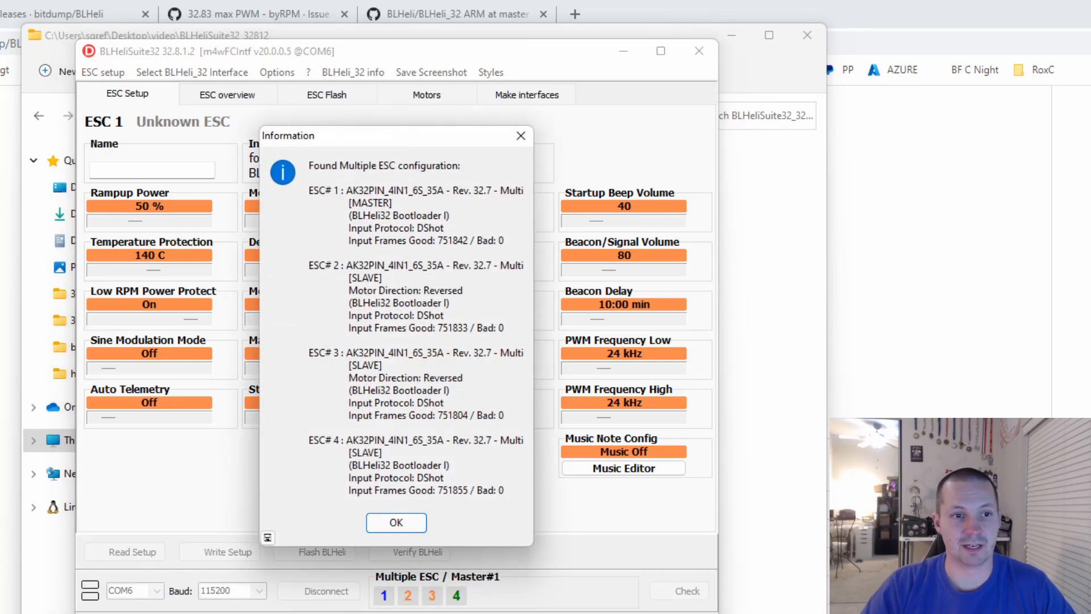
left_click(396, 523)
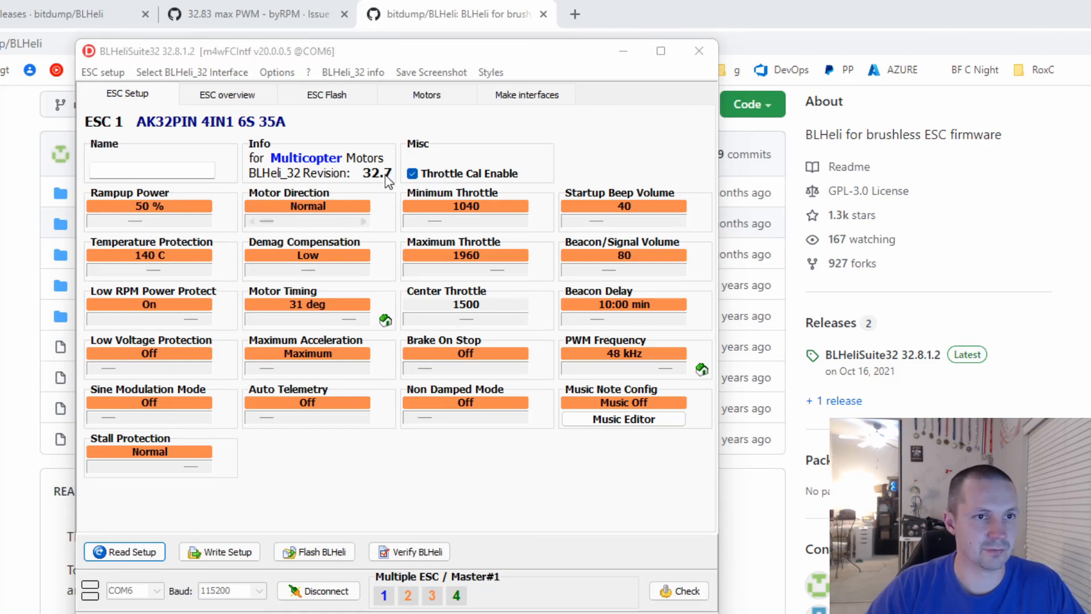
mouse_move(381, 182)
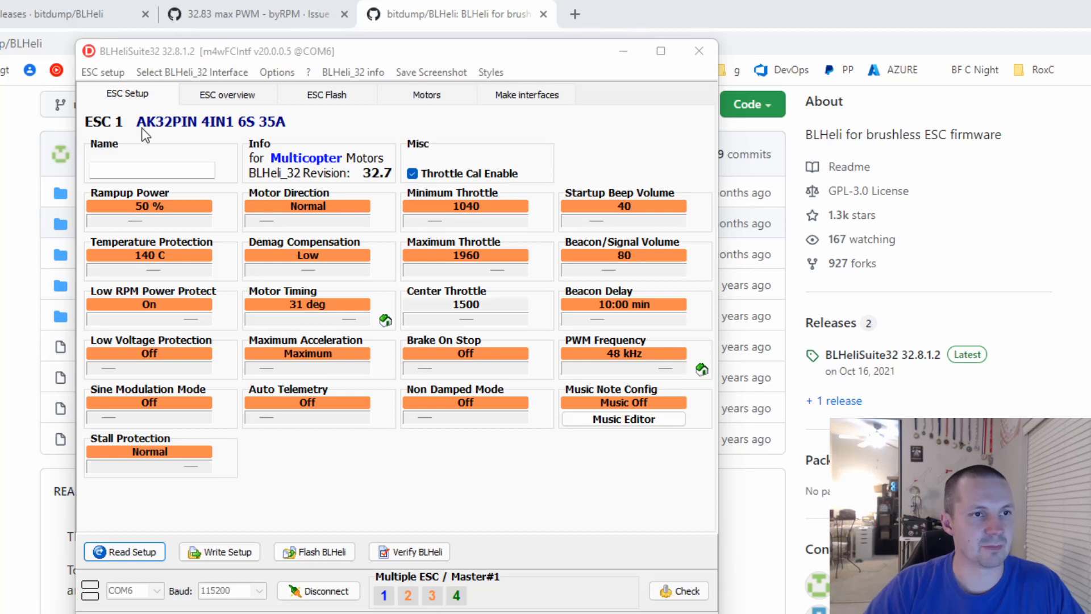
mouse_move(232, 131)
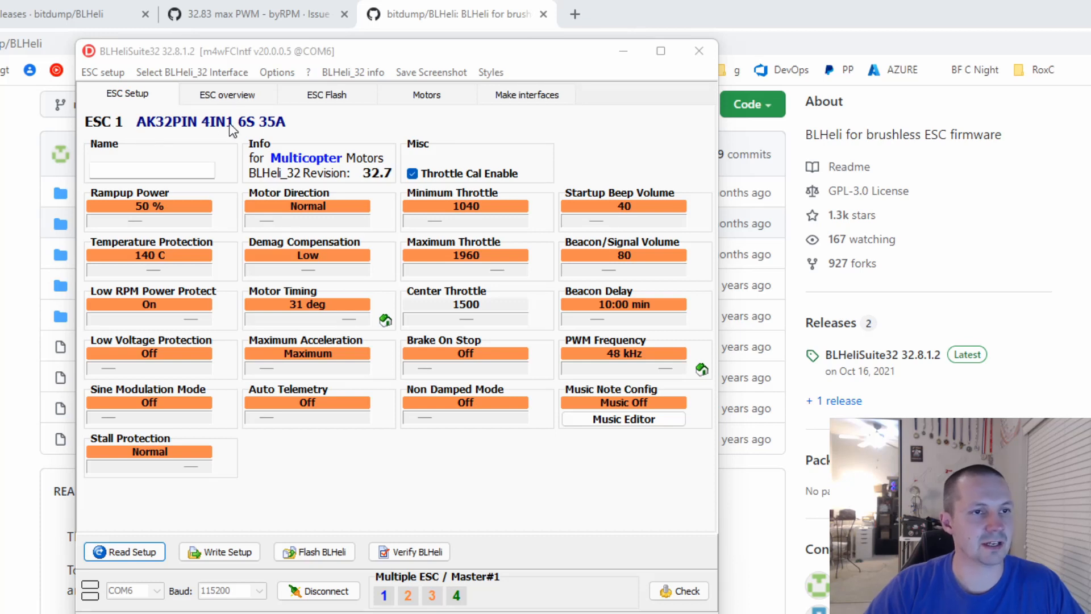
mouse_move(201, 134)
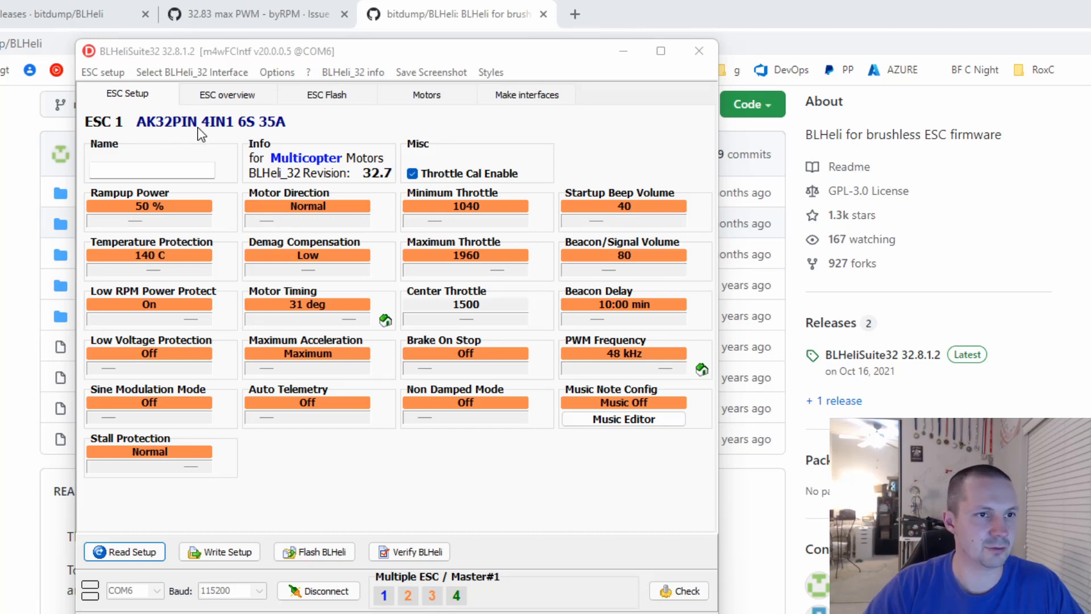
mouse_move(272, 135)
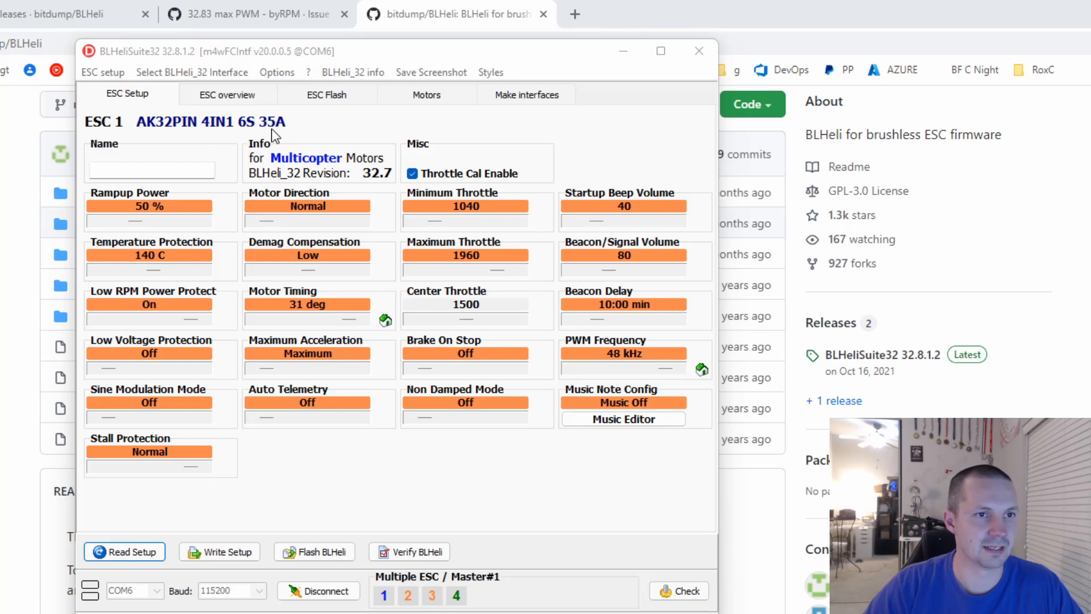
mouse_move(299, 197)
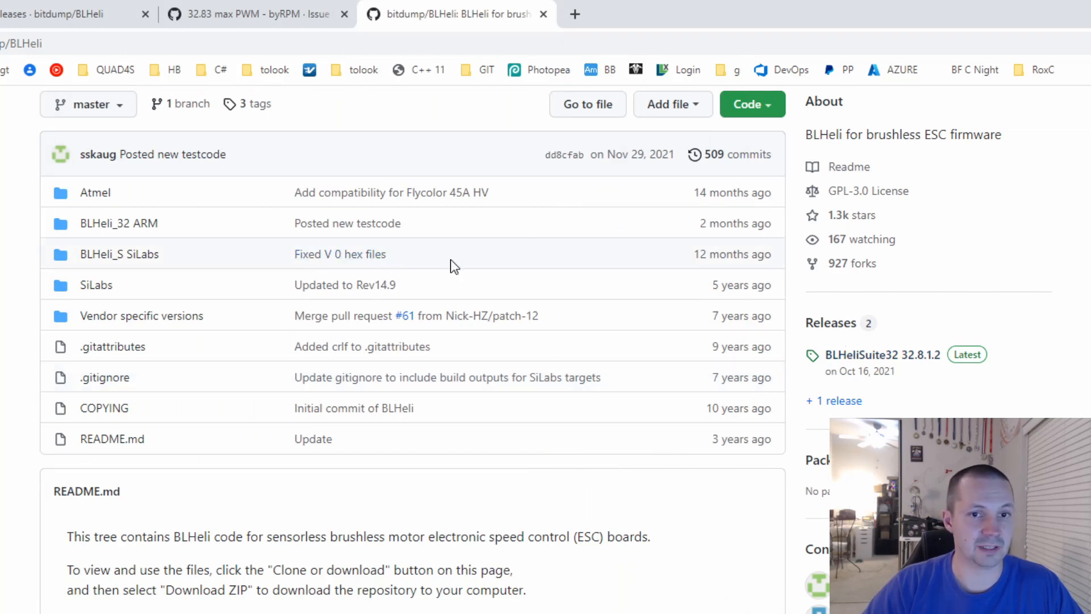
mouse_move(831, 322)
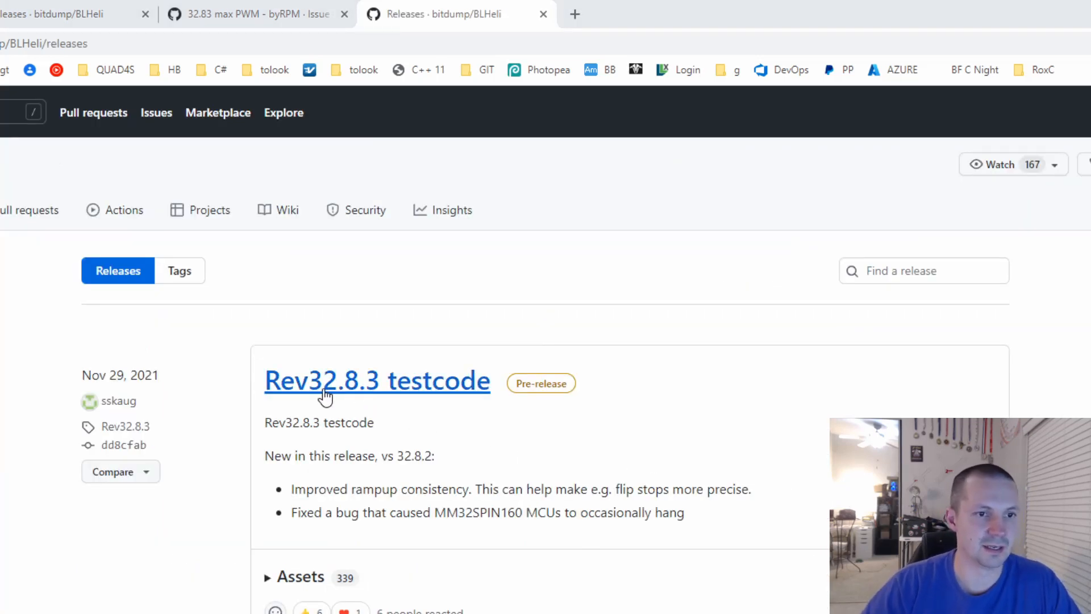
mouse_move(454, 388)
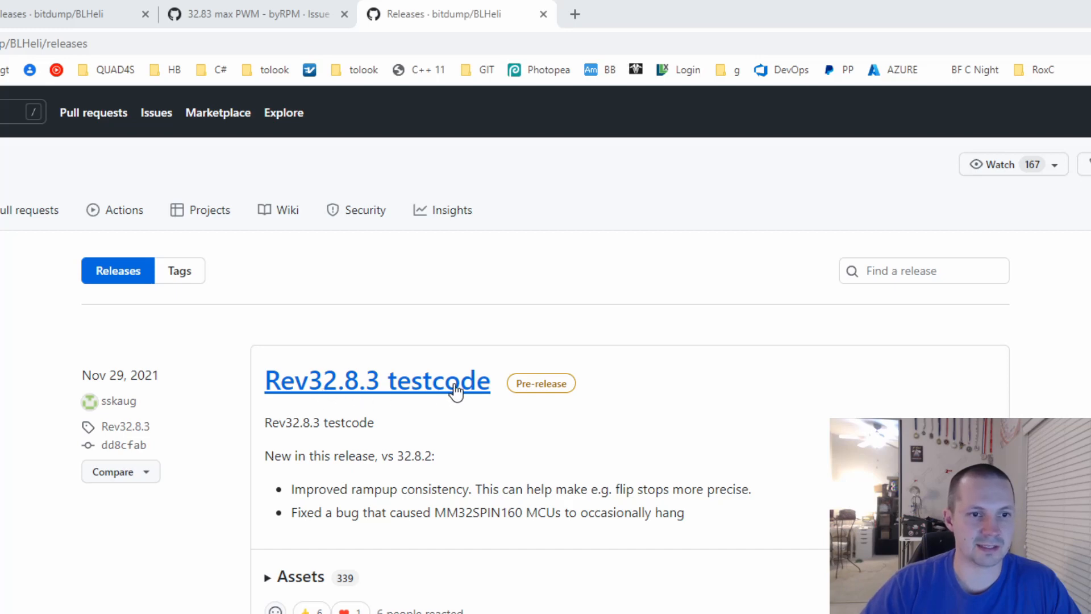
mouse_move(334, 395)
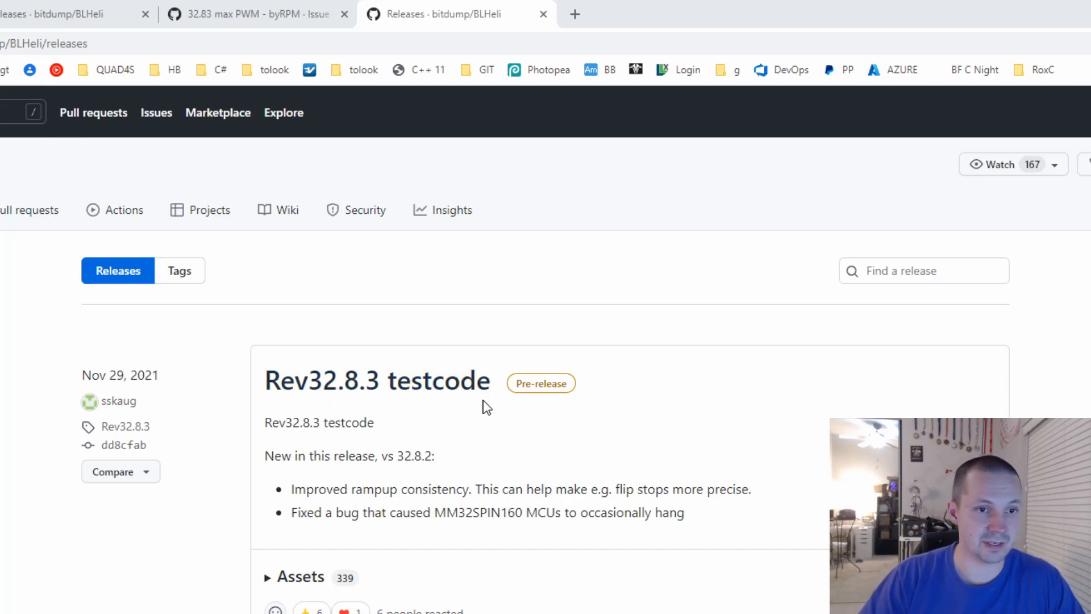
mouse_move(376, 381)
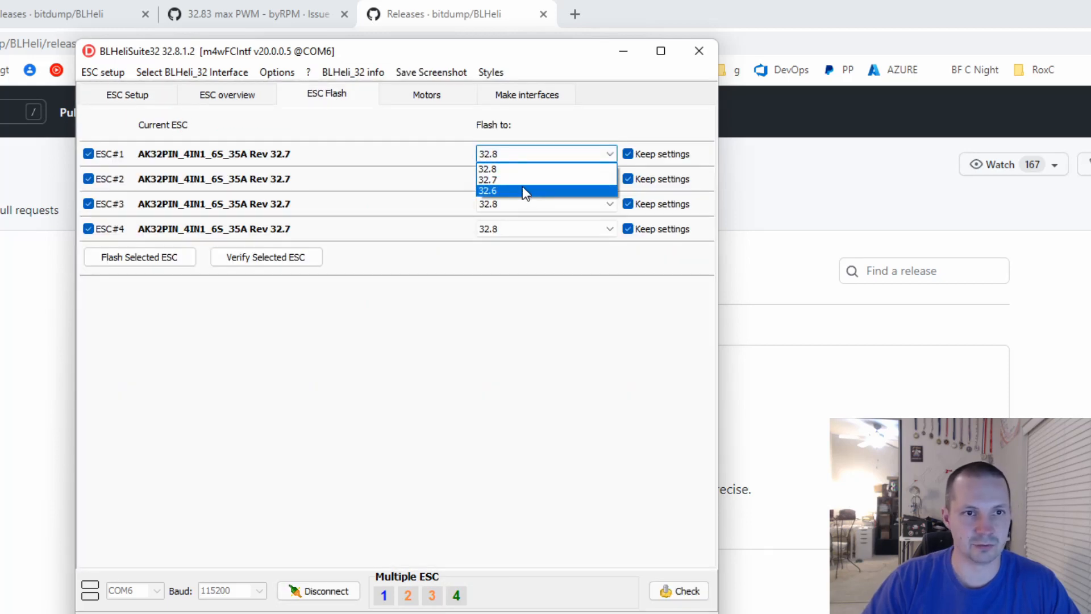
mouse_move(513, 180)
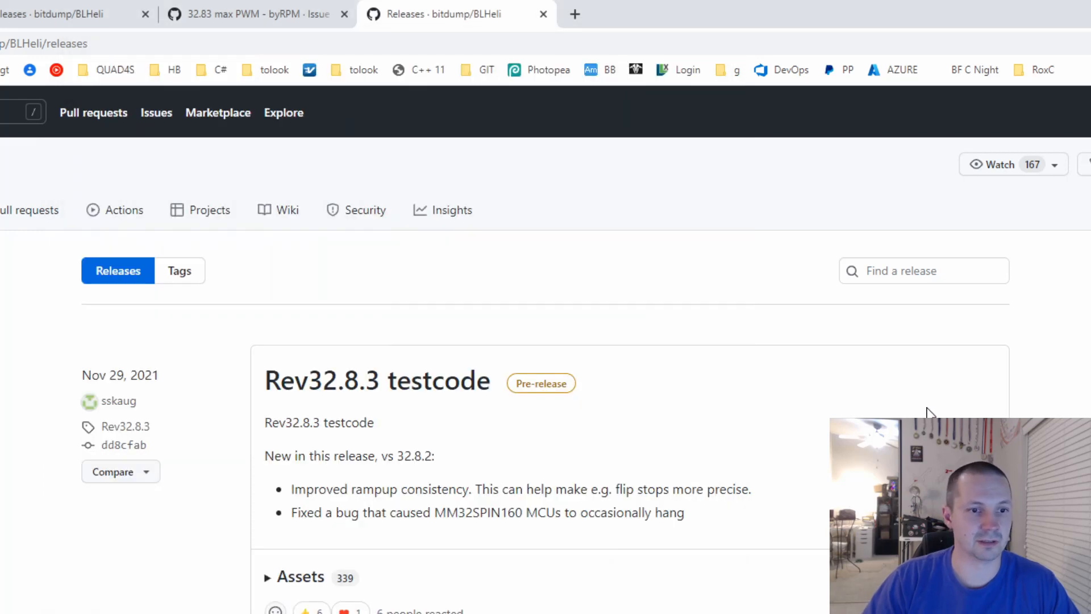
mouse_move(288, 583)
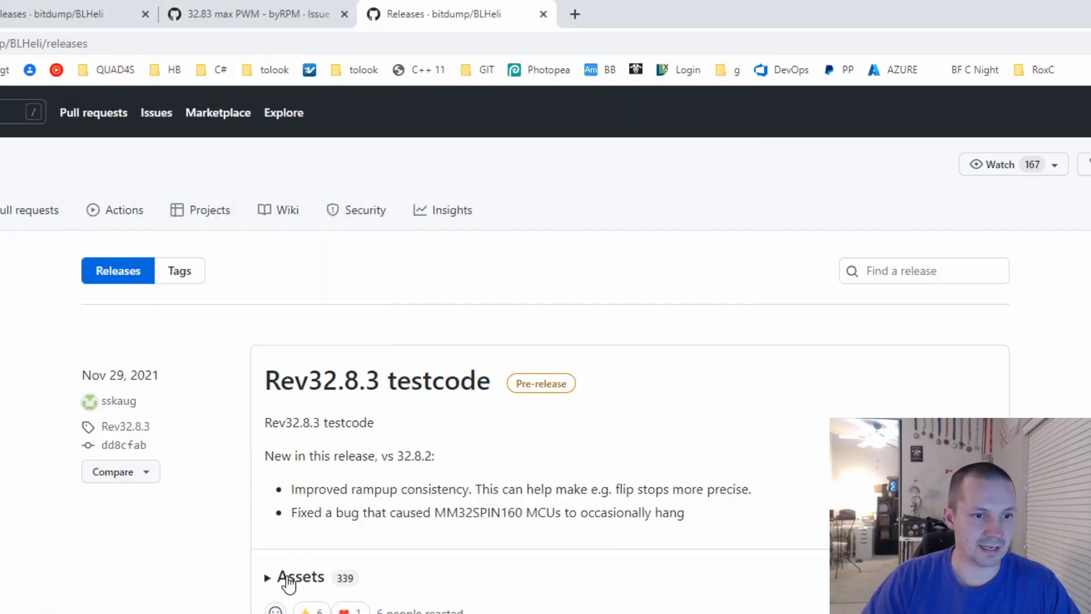
Step: Expand the Rev32.8.3 testcode assets and search the page for AK32 hex files
left_click(301, 577)
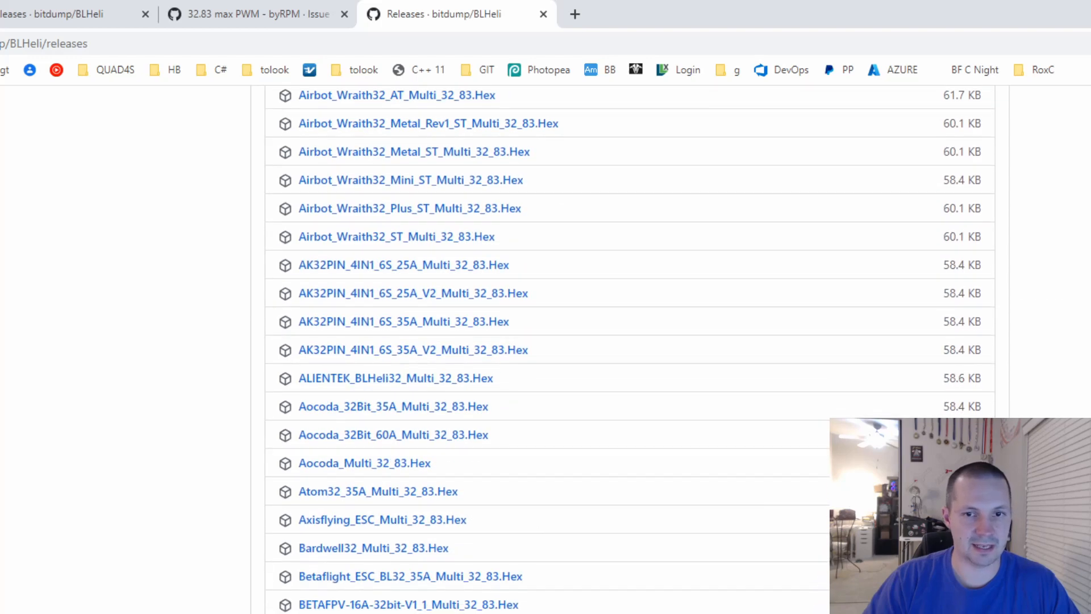
type("AK32")
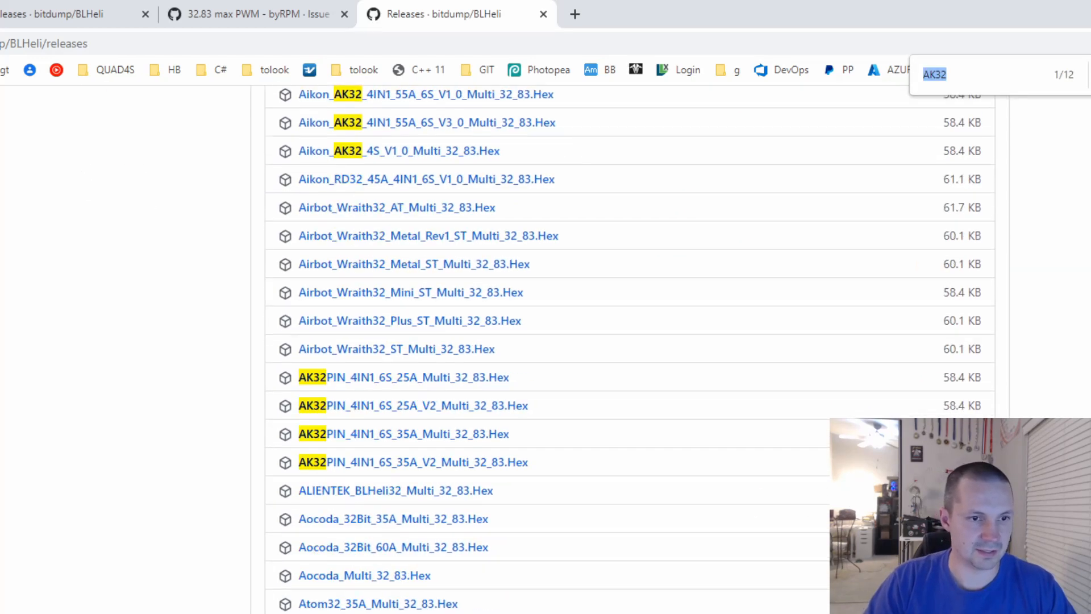
scroll("down", 3)
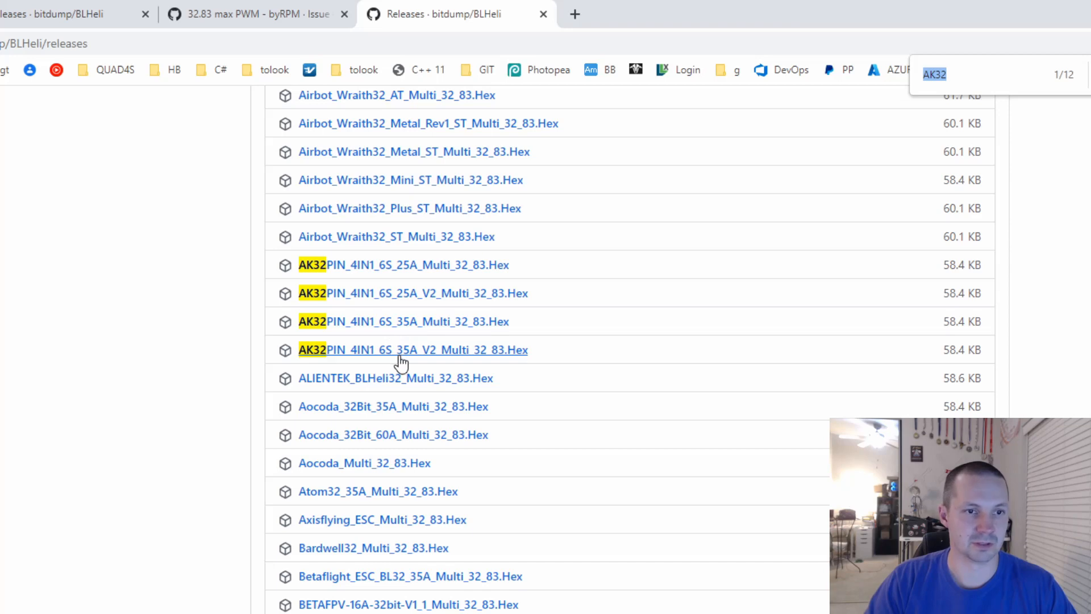
mouse_move(415, 331)
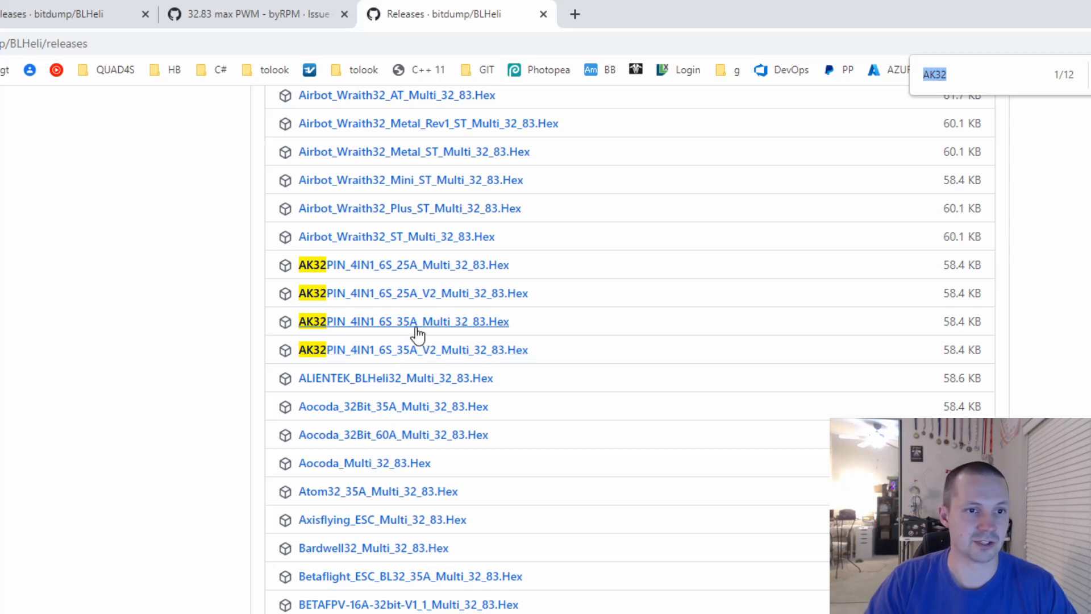
mouse_move(442, 331)
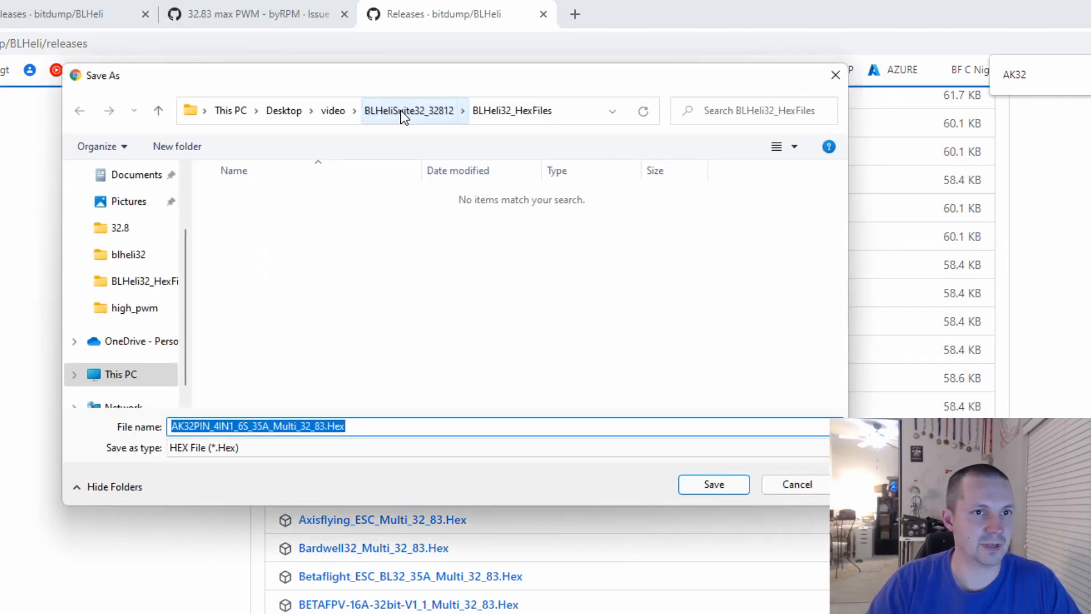
Step: Save AK32PIN_4IN1_6S_35A_Multi_32_83.Hex into BLHeliSuite32_32812's BLHeli32_HexFiles folder
left_click(409, 109)
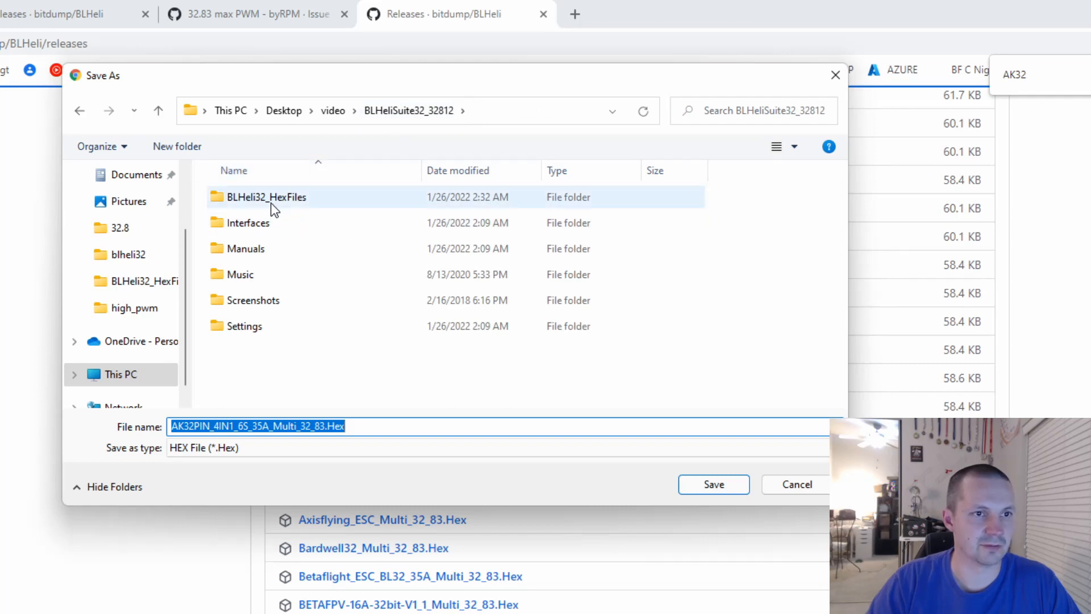
double_click(268, 198)
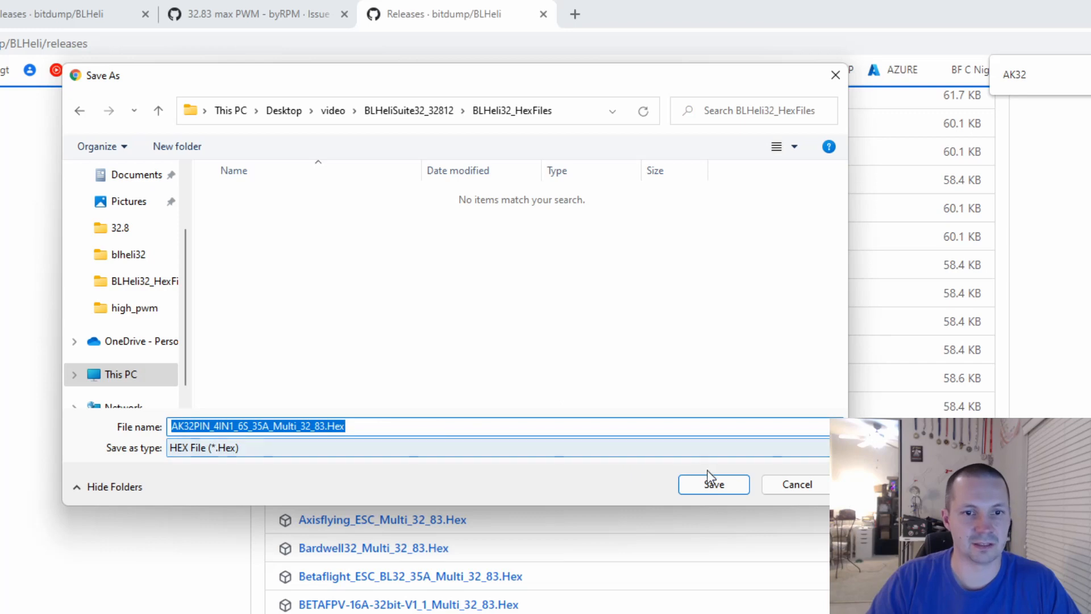
left_click(714, 484)
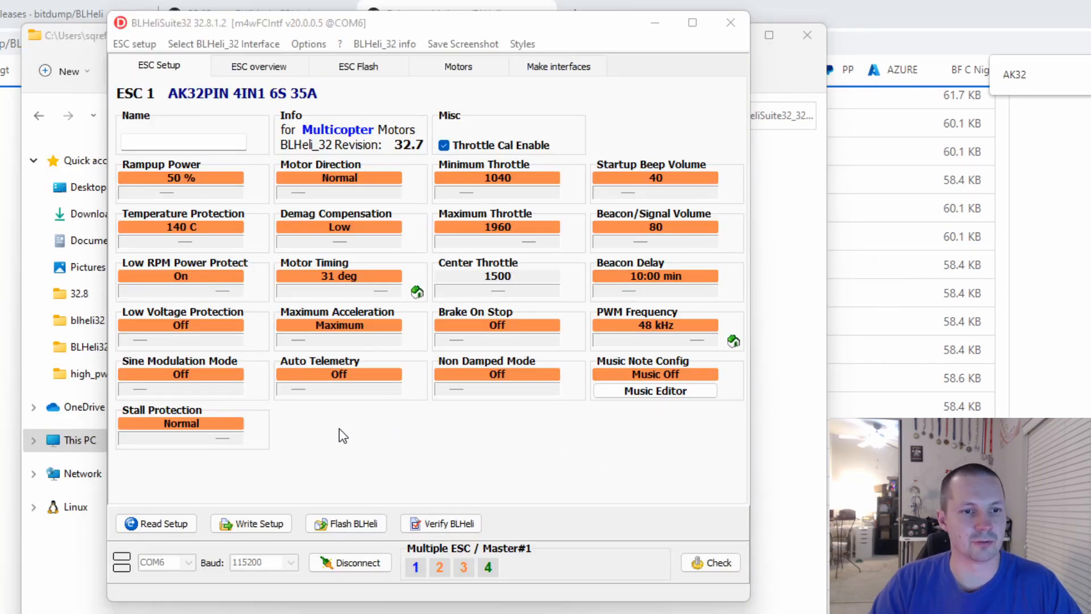
Step: Reconnect to the four 32.7 ESCs and queue 32.83 (Test ver.) on ESC Flash
left_click(350, 562)
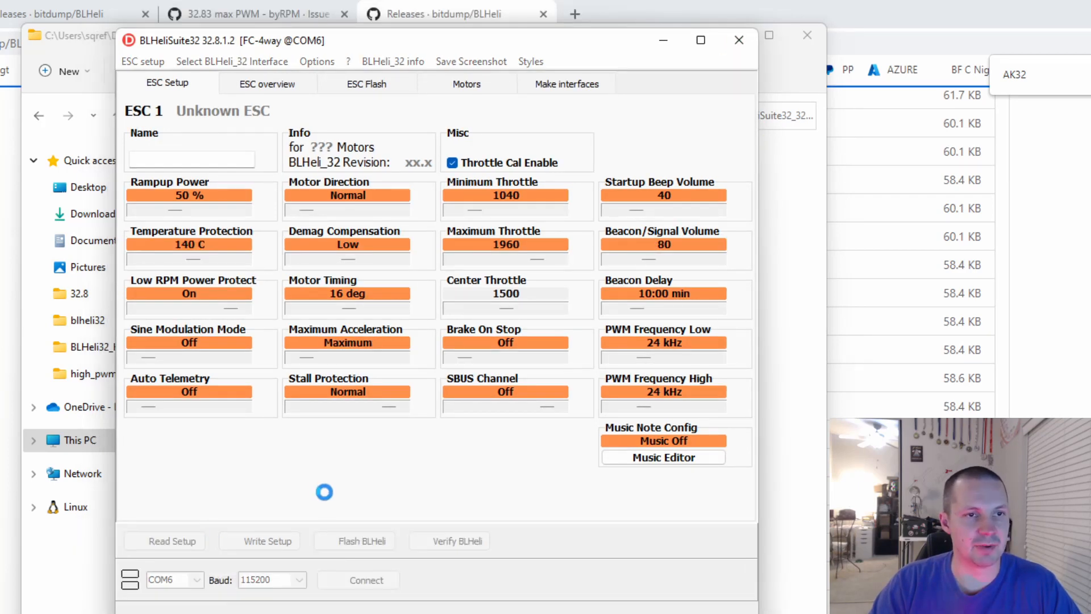
left_click(357, 580)
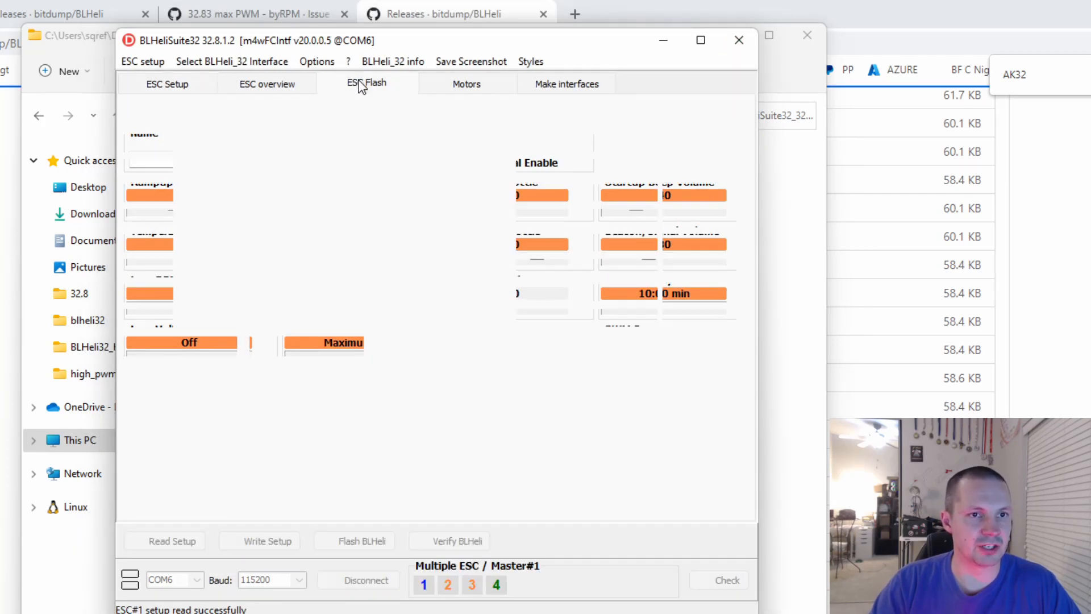
left_click(366, 83)
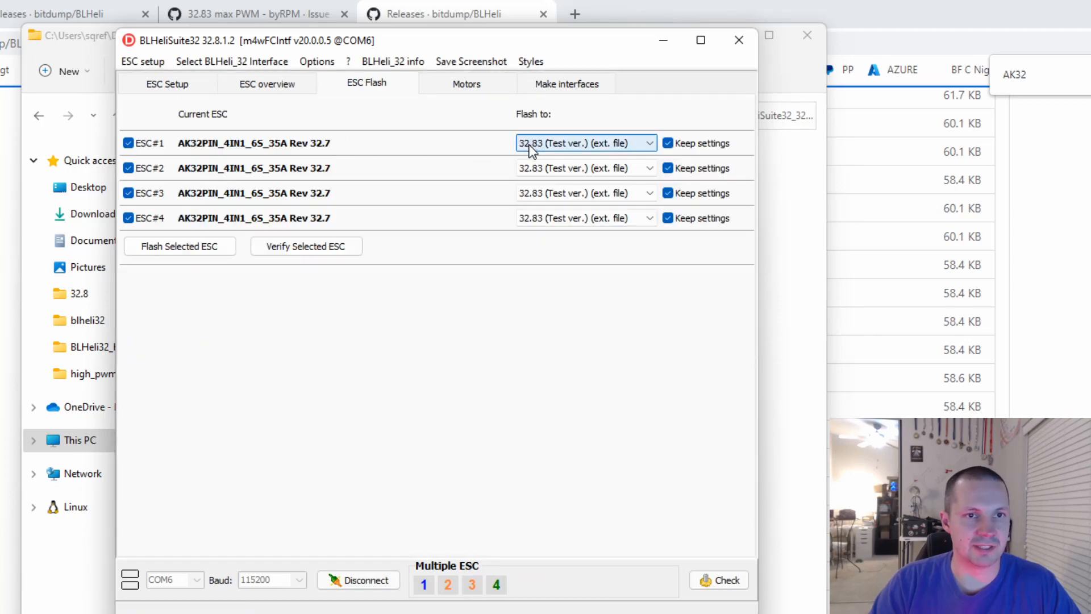
mouse_move(539, 153)
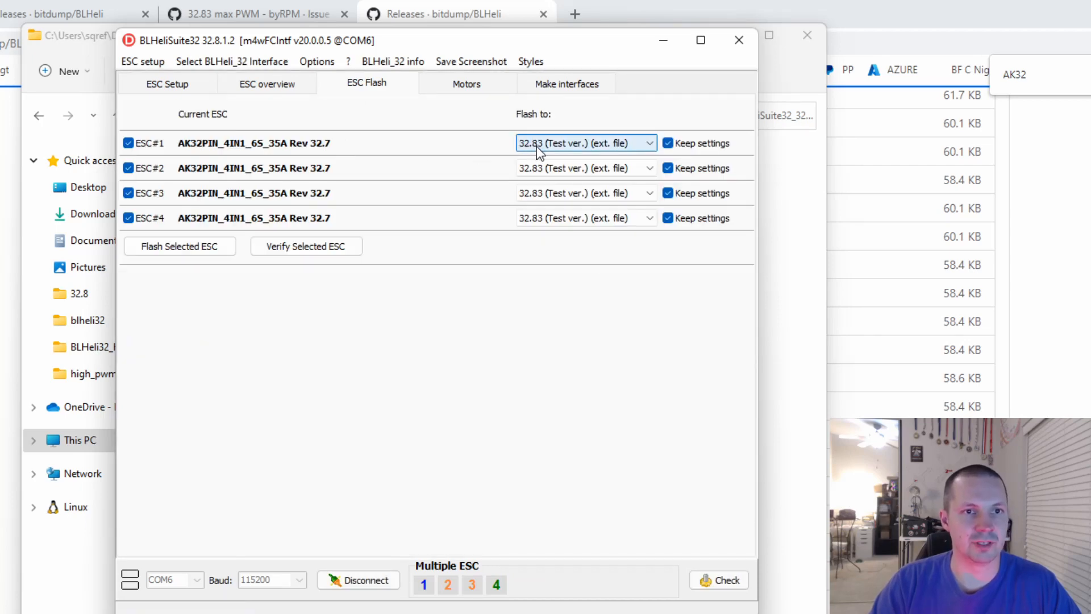
mouse_move(553, 152)
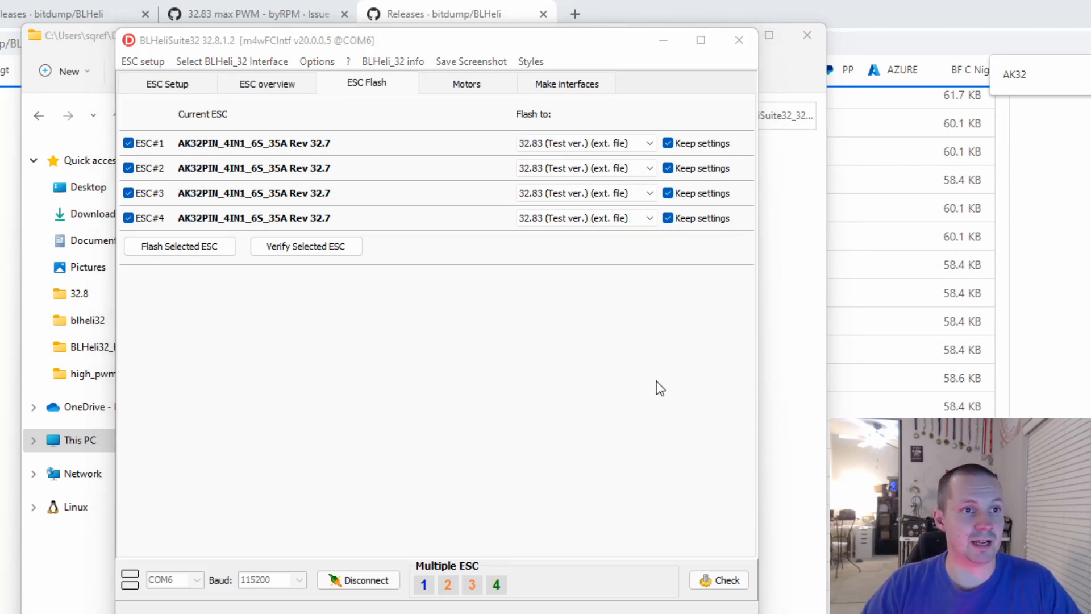
mouse_move(658, 378)
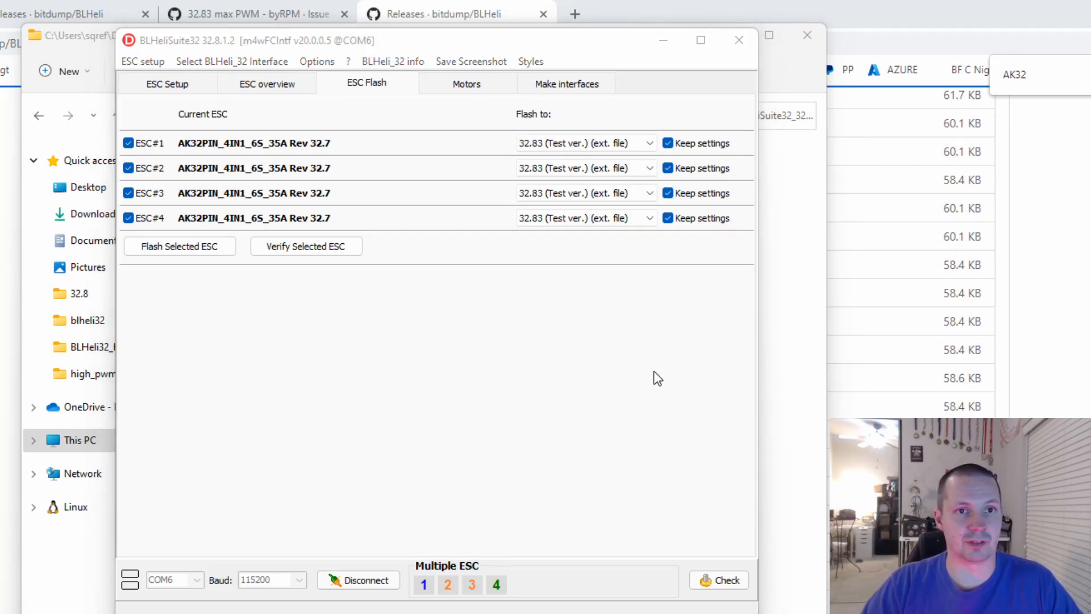
mouse_move(548, 362)
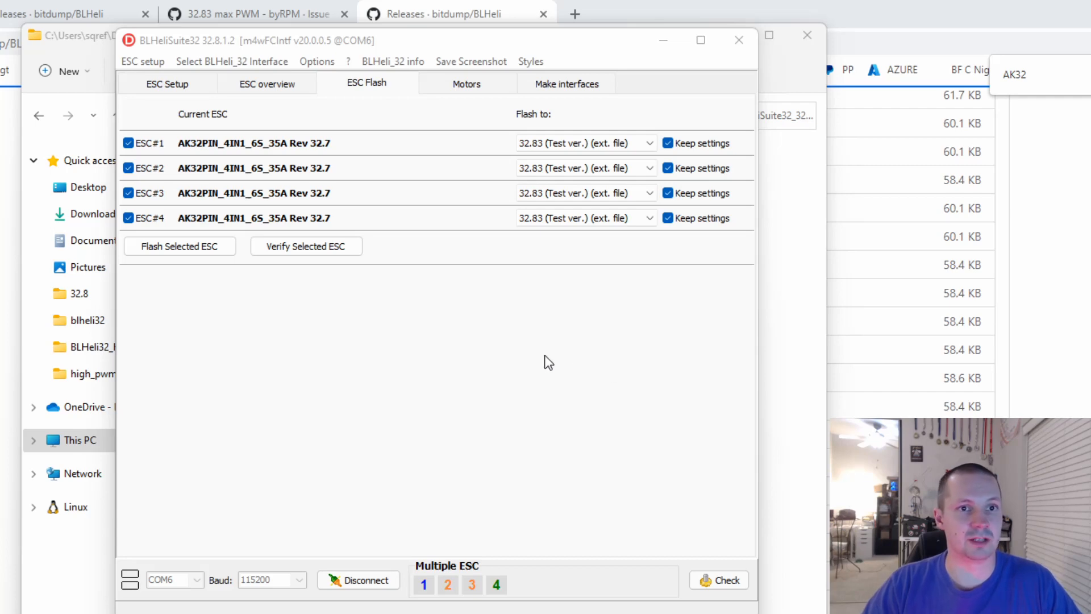
mouse_move(549, 354)
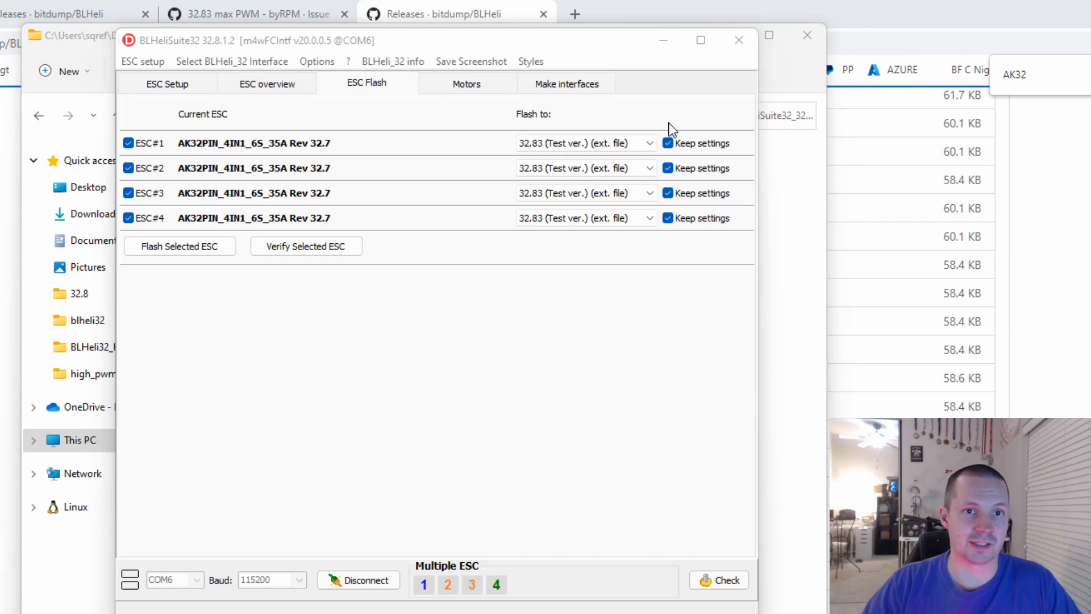
mouse_move(601, 245)
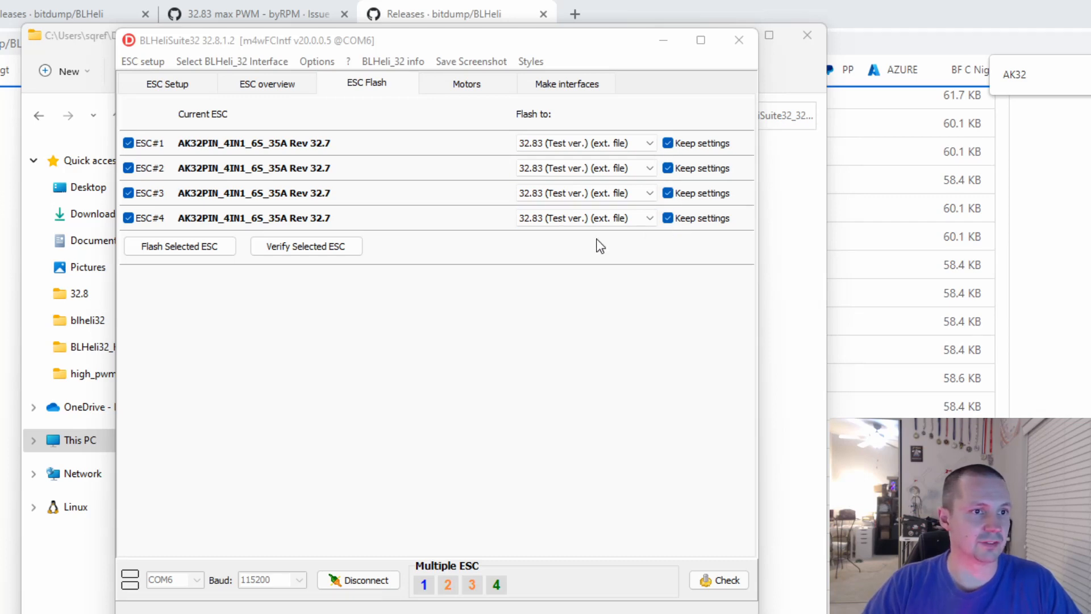
mouse_move(201, 292)
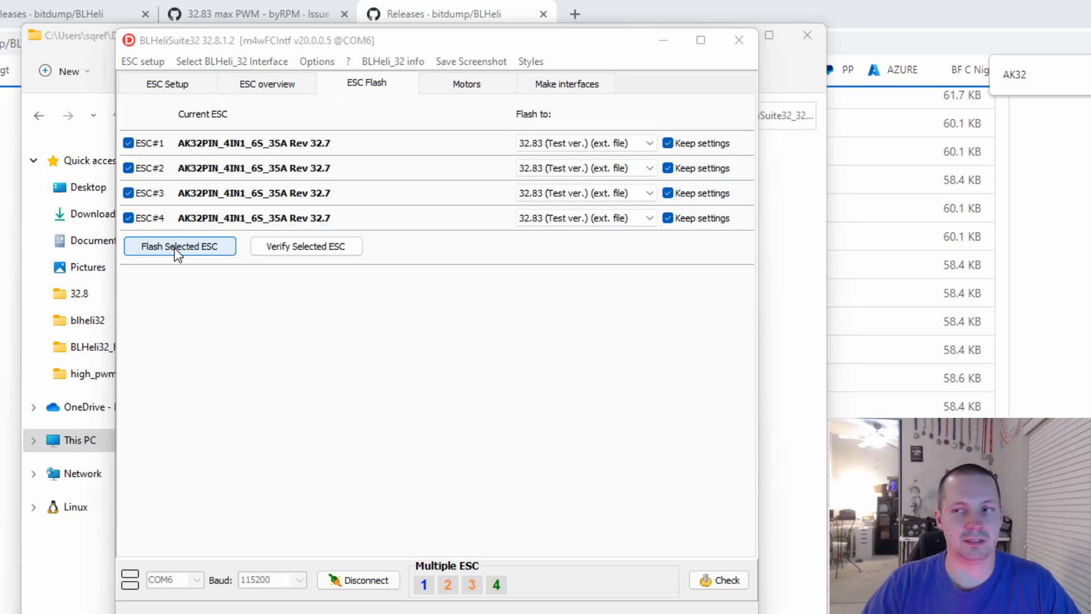
Step: Flash 32.83 test firmware to all four AK32PIN ESCs and dismiss the success report
left_click(180, 246)
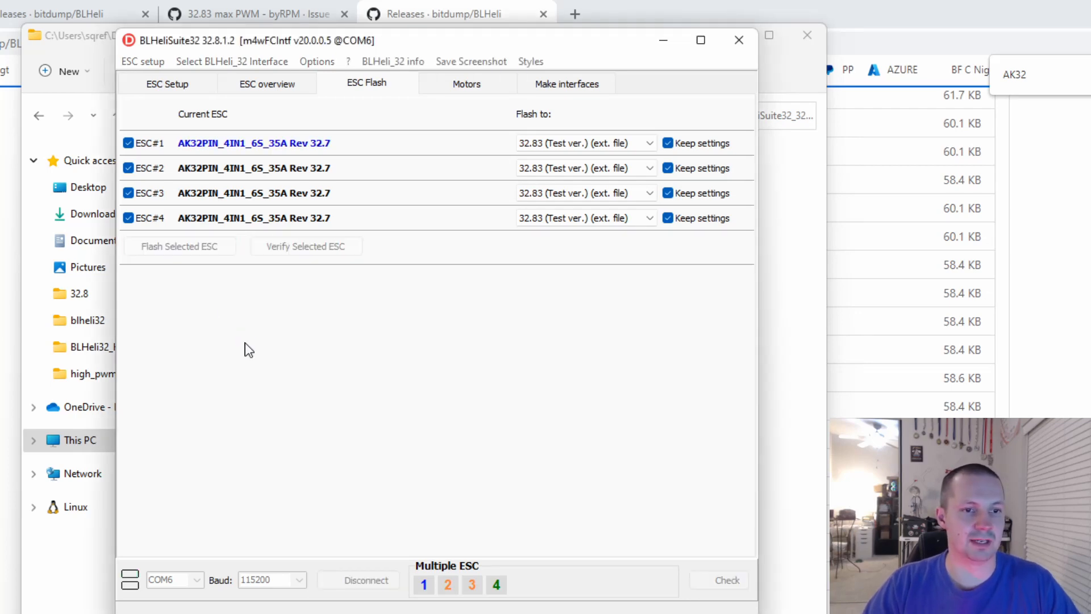
left_click(179, 246)
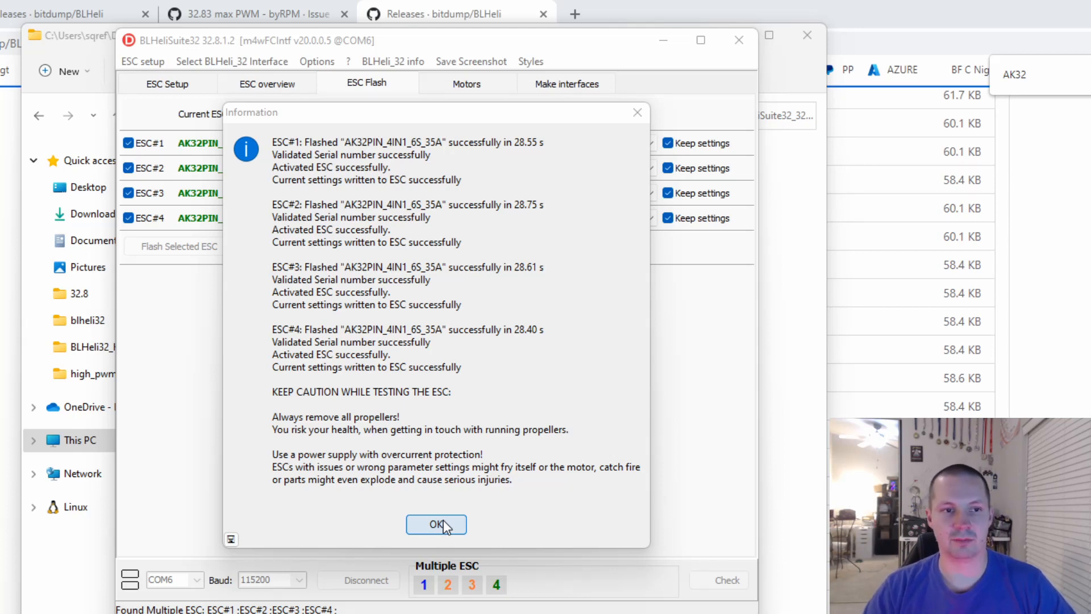
left_click(436, 524)
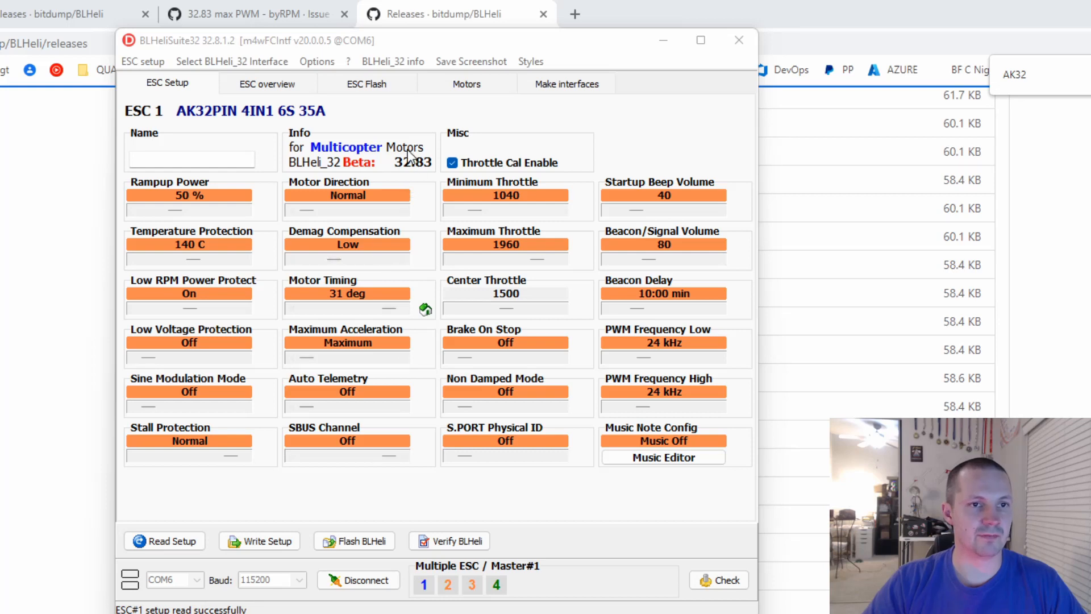
mouse_move(433, 176)
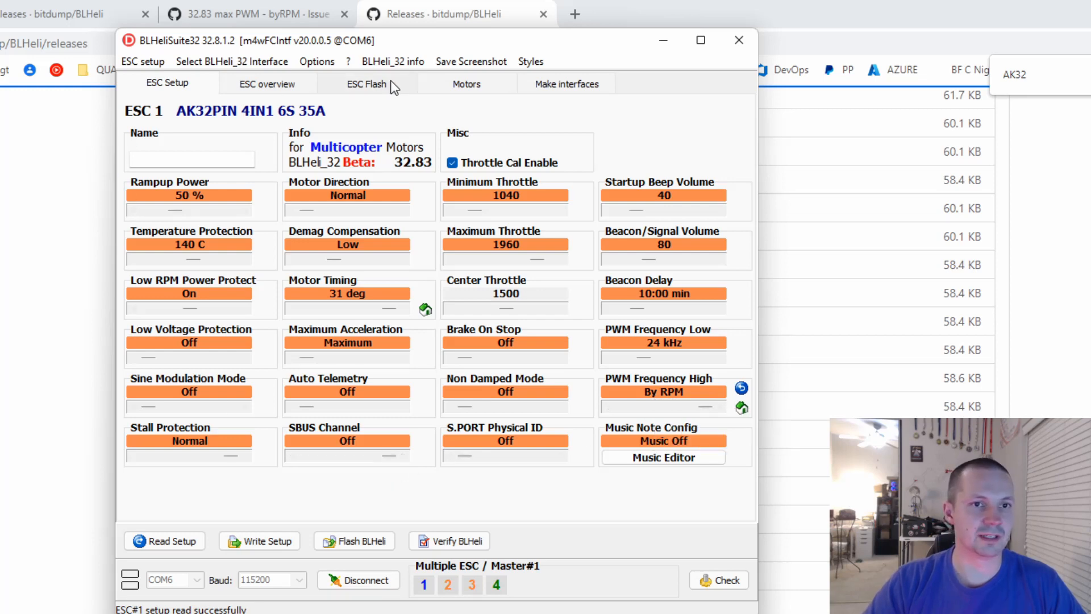
mouse_move(362, 330)
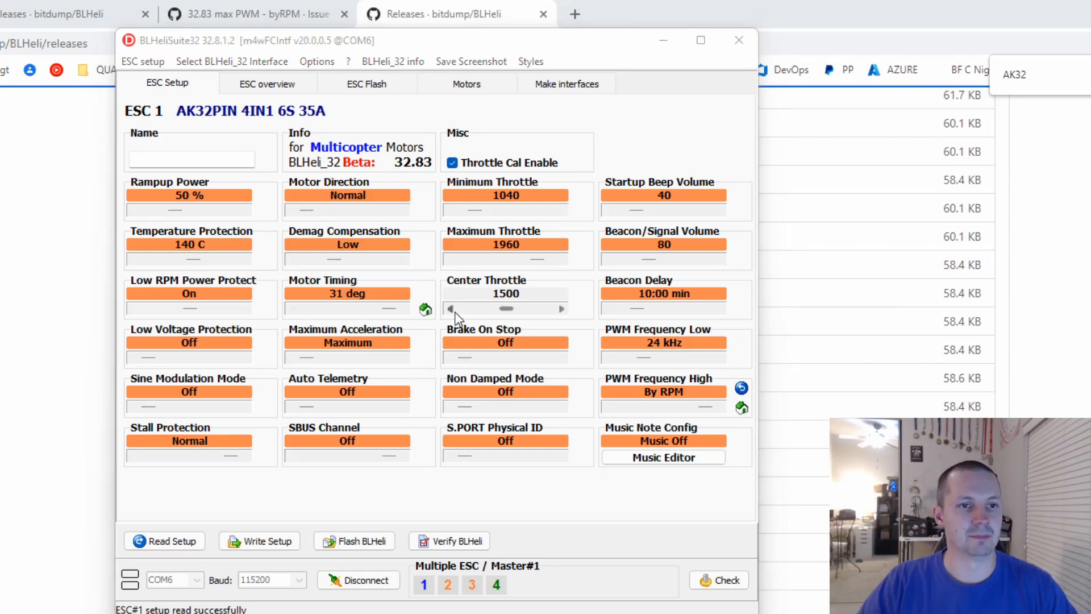
mouse_move(542, 397)
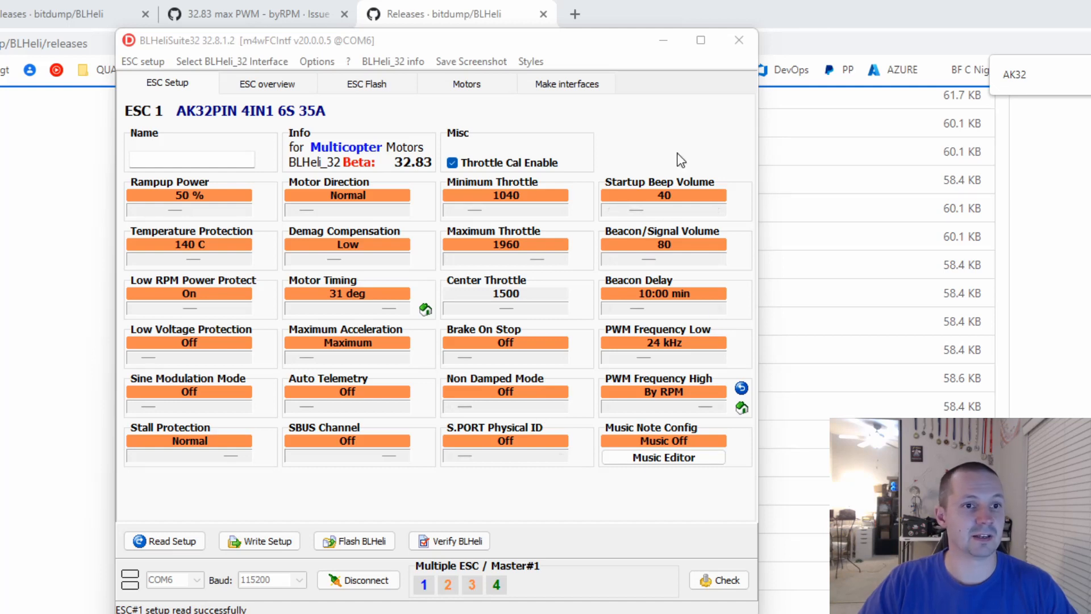
mouse_move(625, 166)
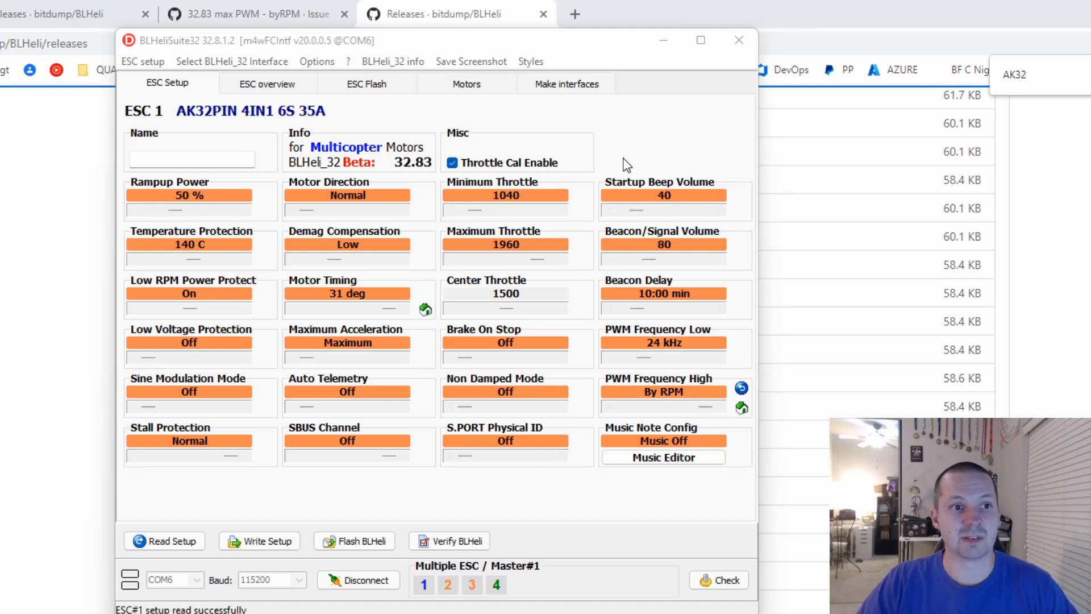